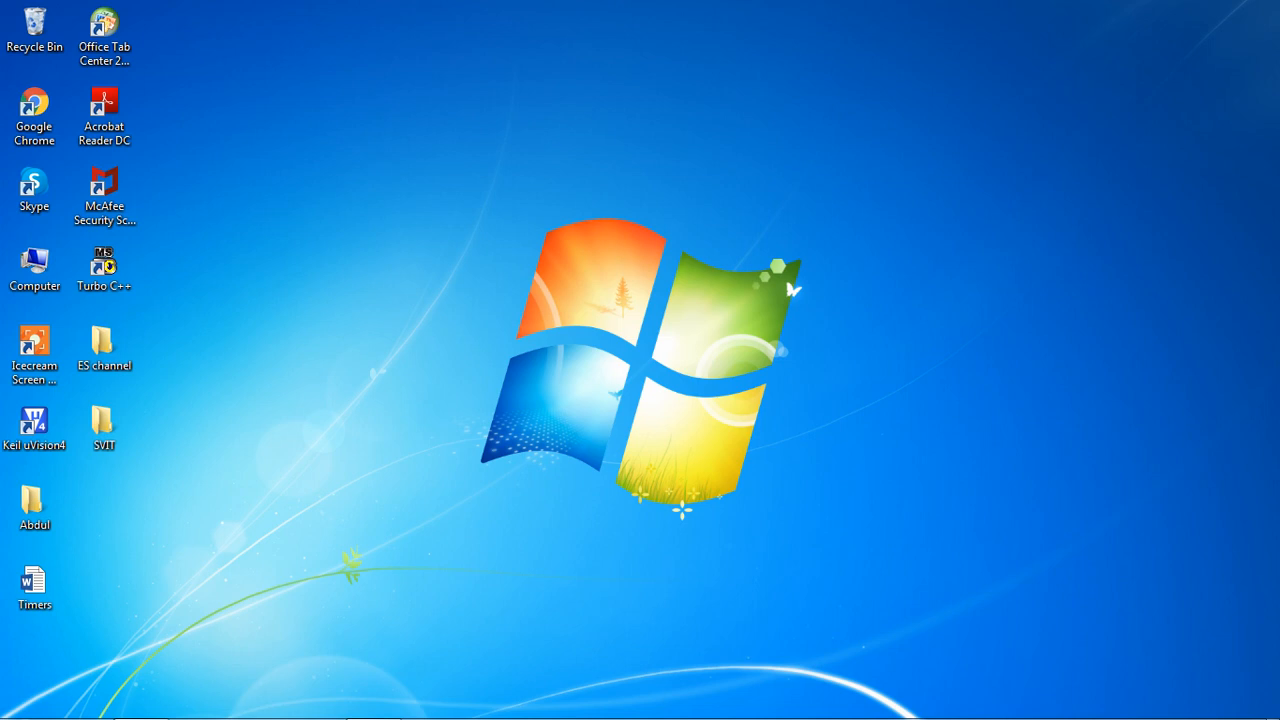
Browse into ES channel > Obstacle detection robot, maximise Explorer and select the Application1 presentation.
double_click(104, 348)
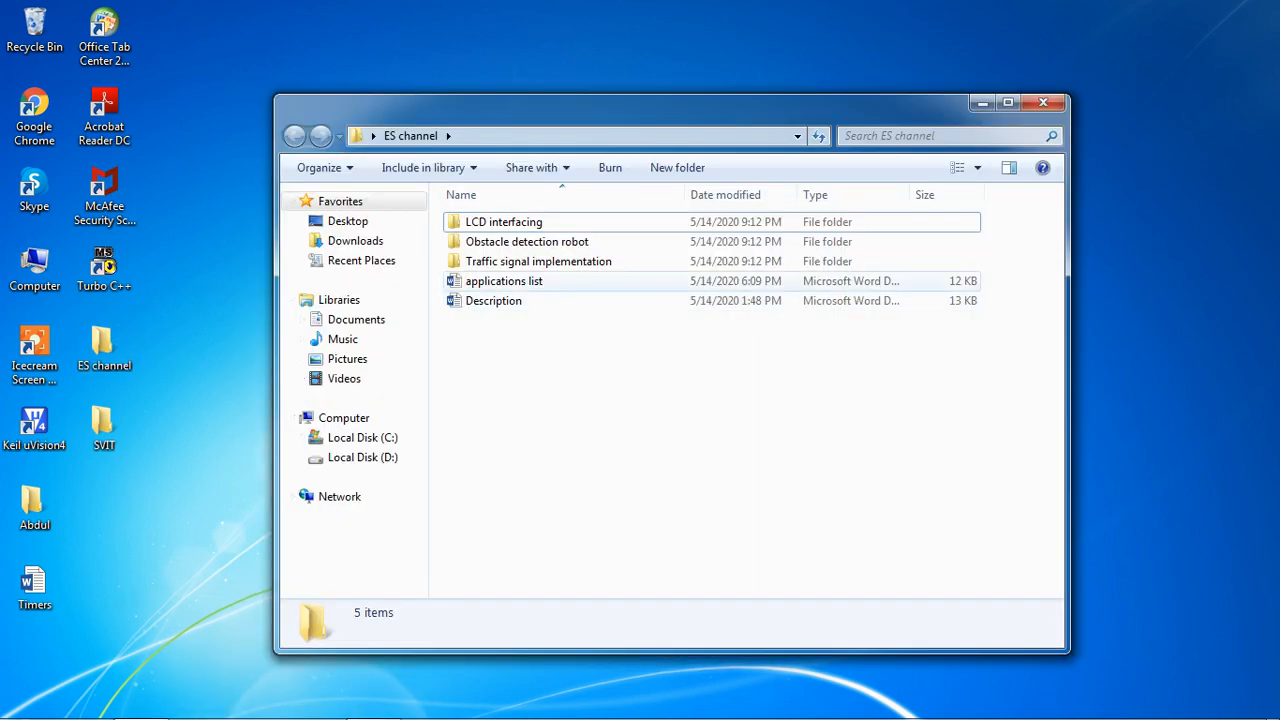
double_click(528, 240)
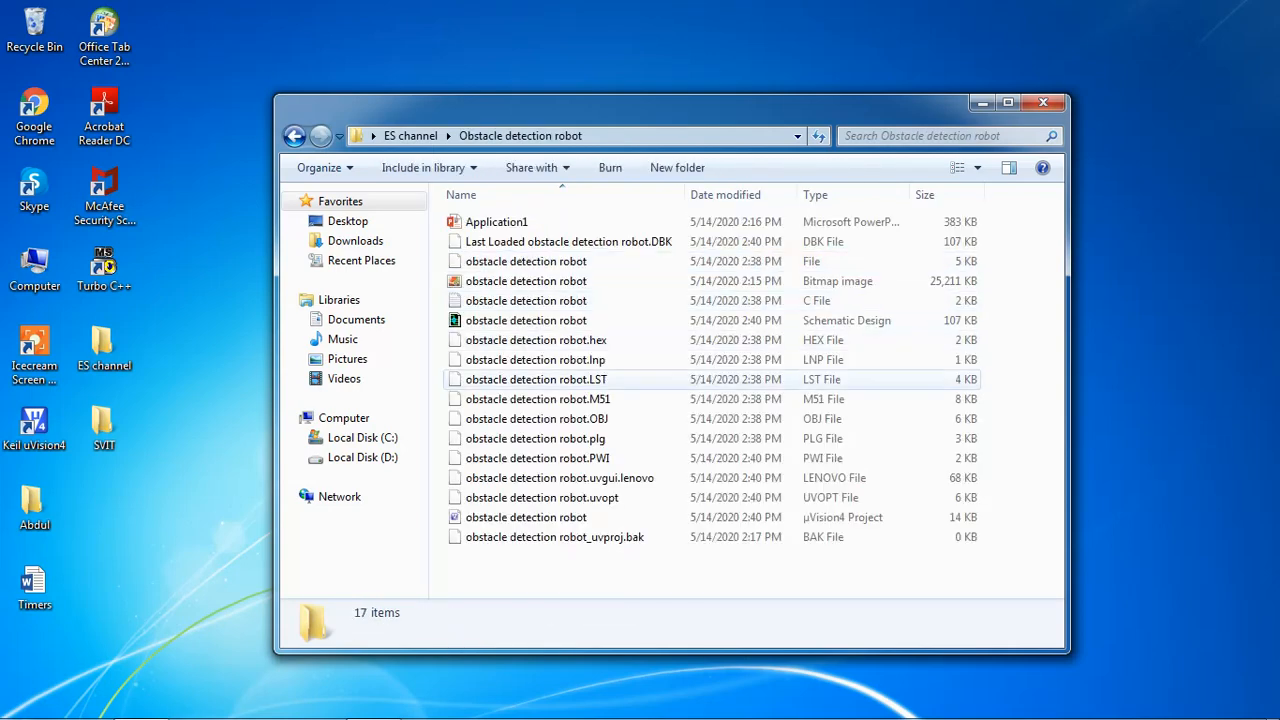
click(1008, 102)
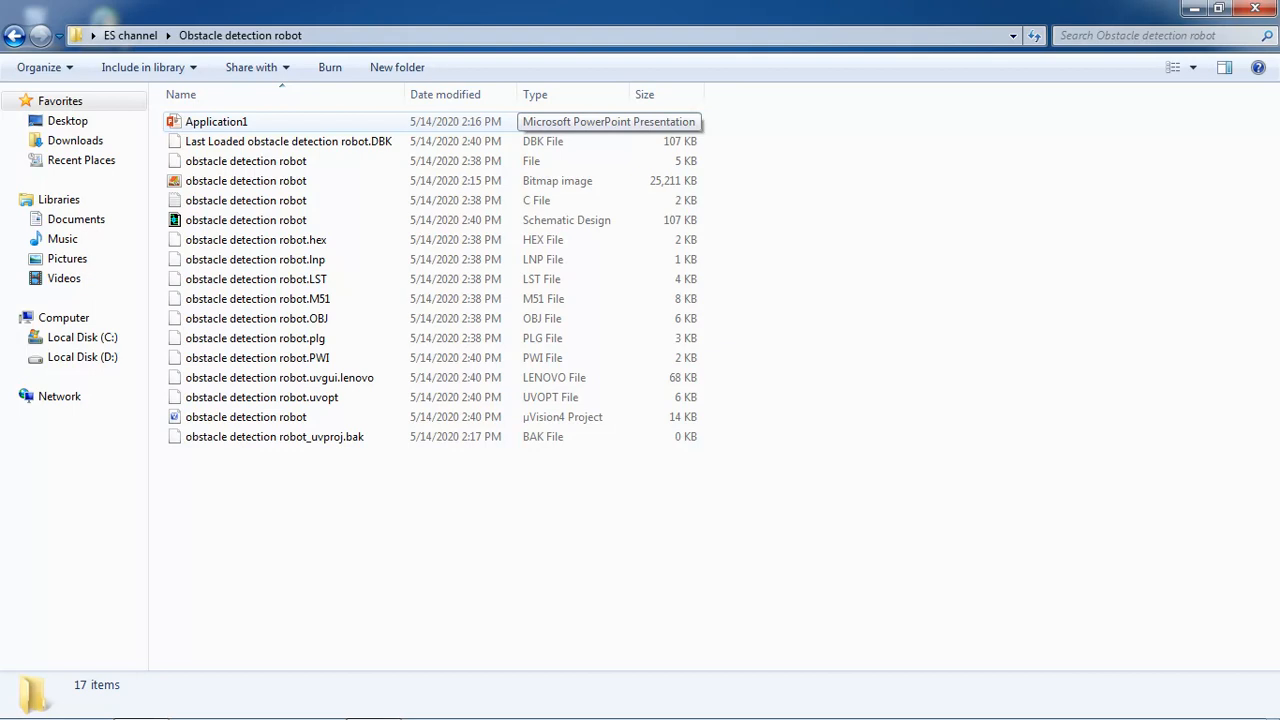
click(216, 122)
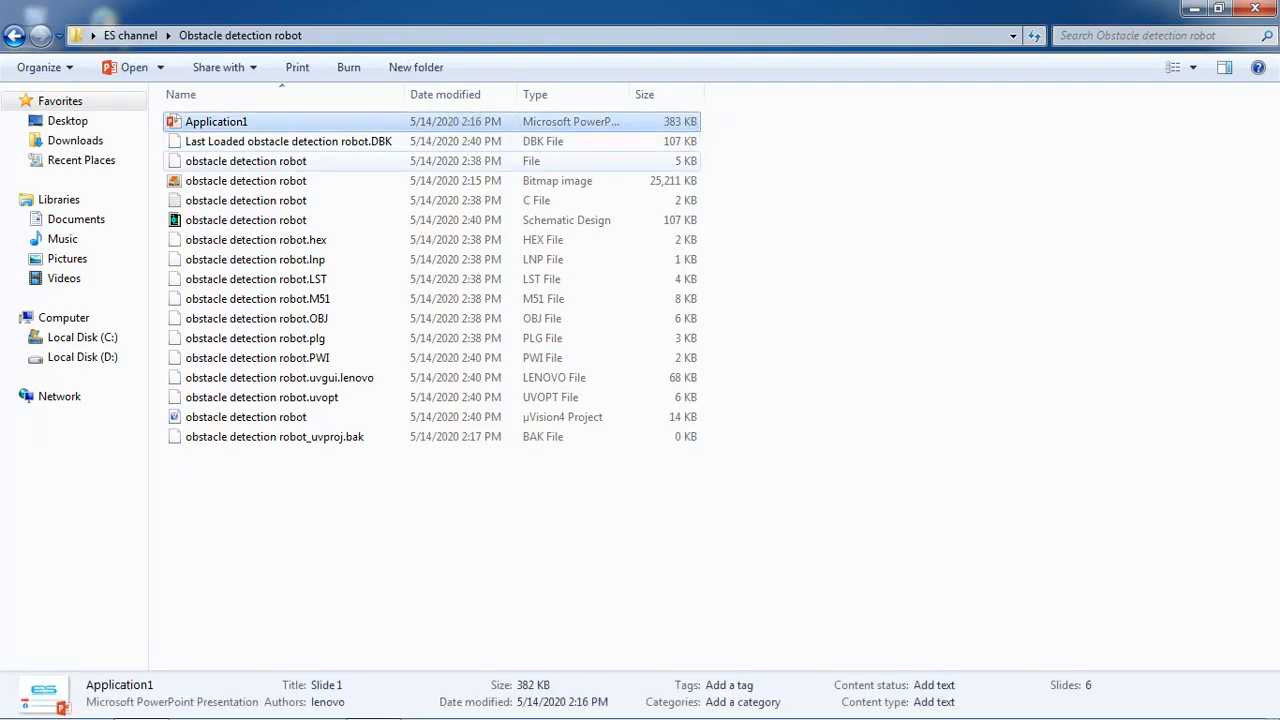
double_click(216, 122)
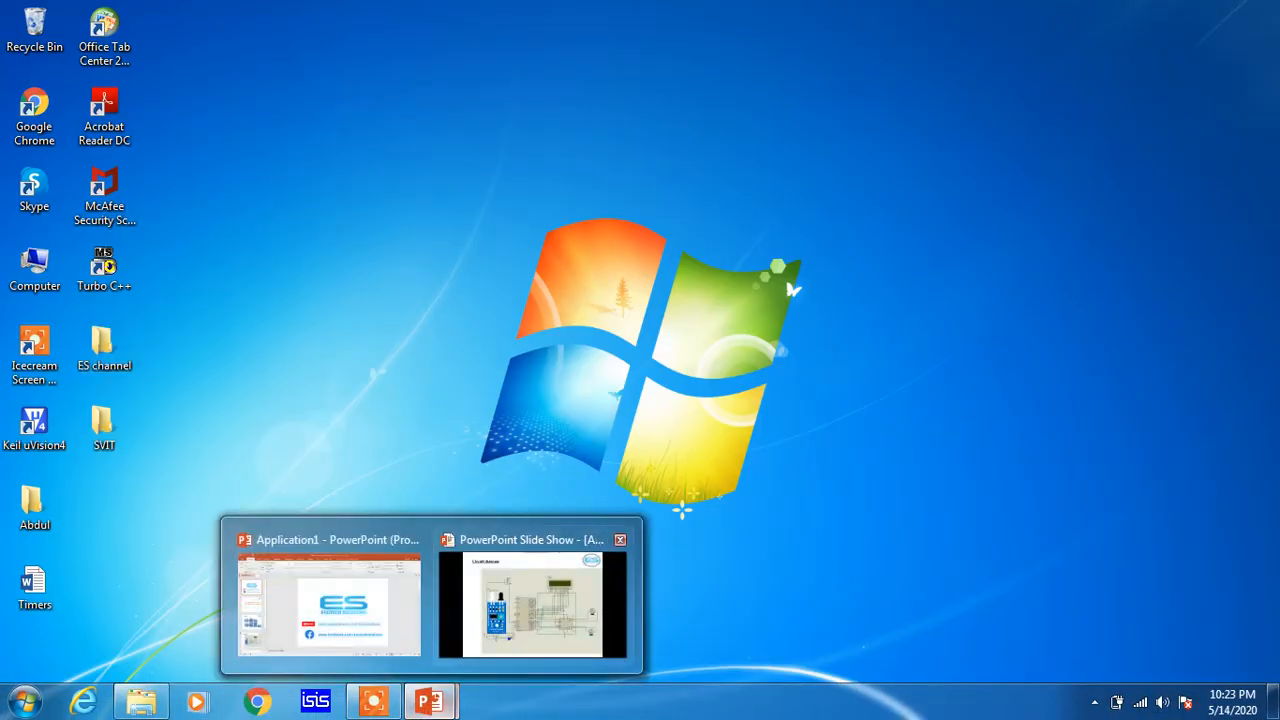
mouse_move(532, 604)
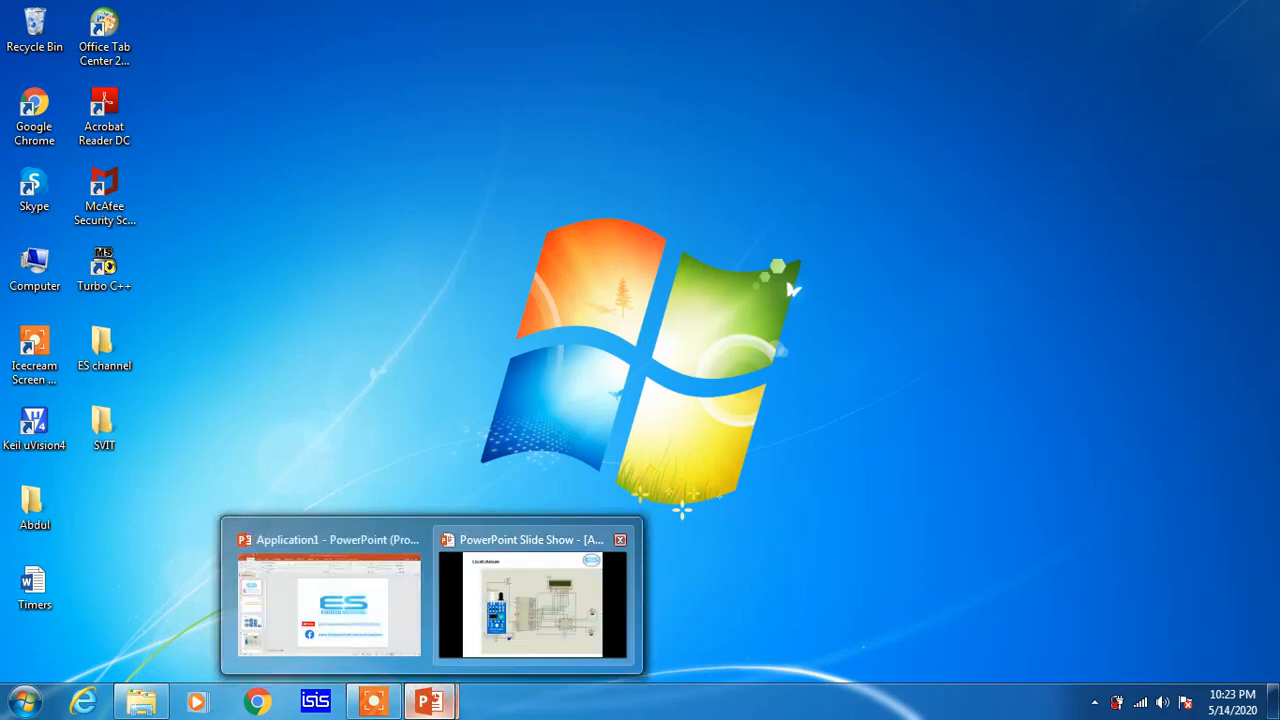
Launch the obstacle detection robot µVision4 project file from the project folder.
click(532, 604)
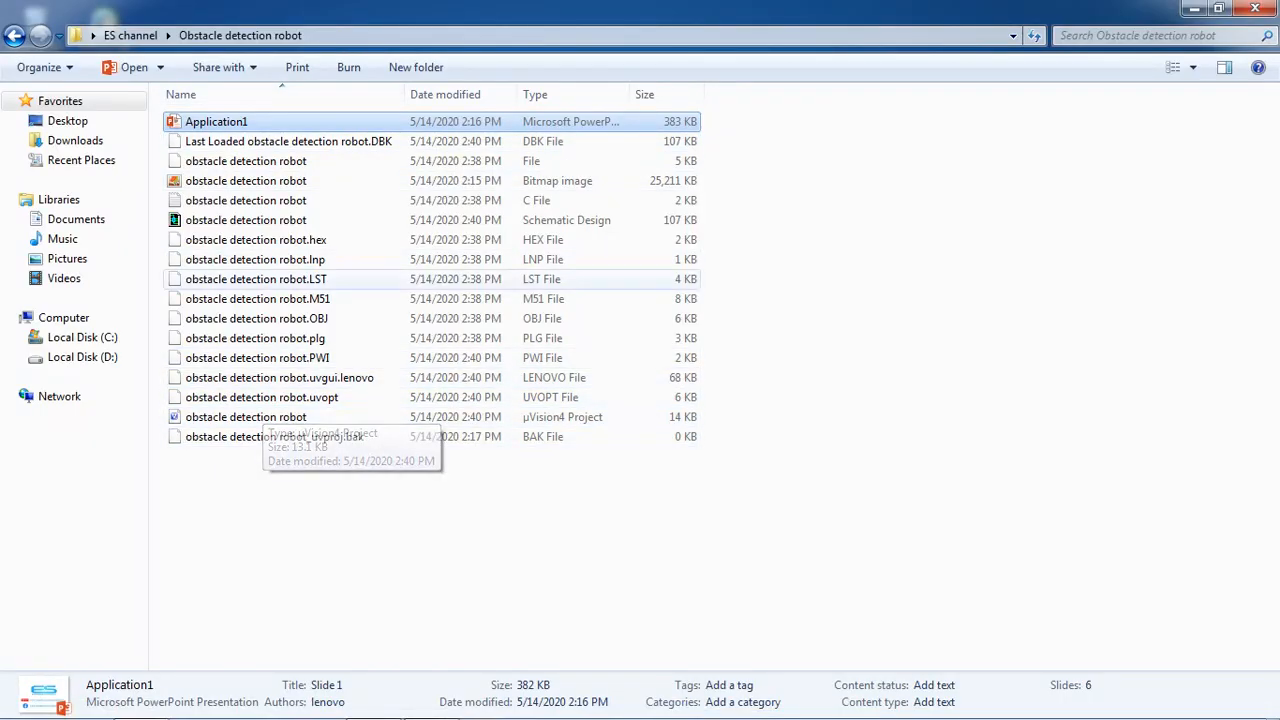
click(246, 418)
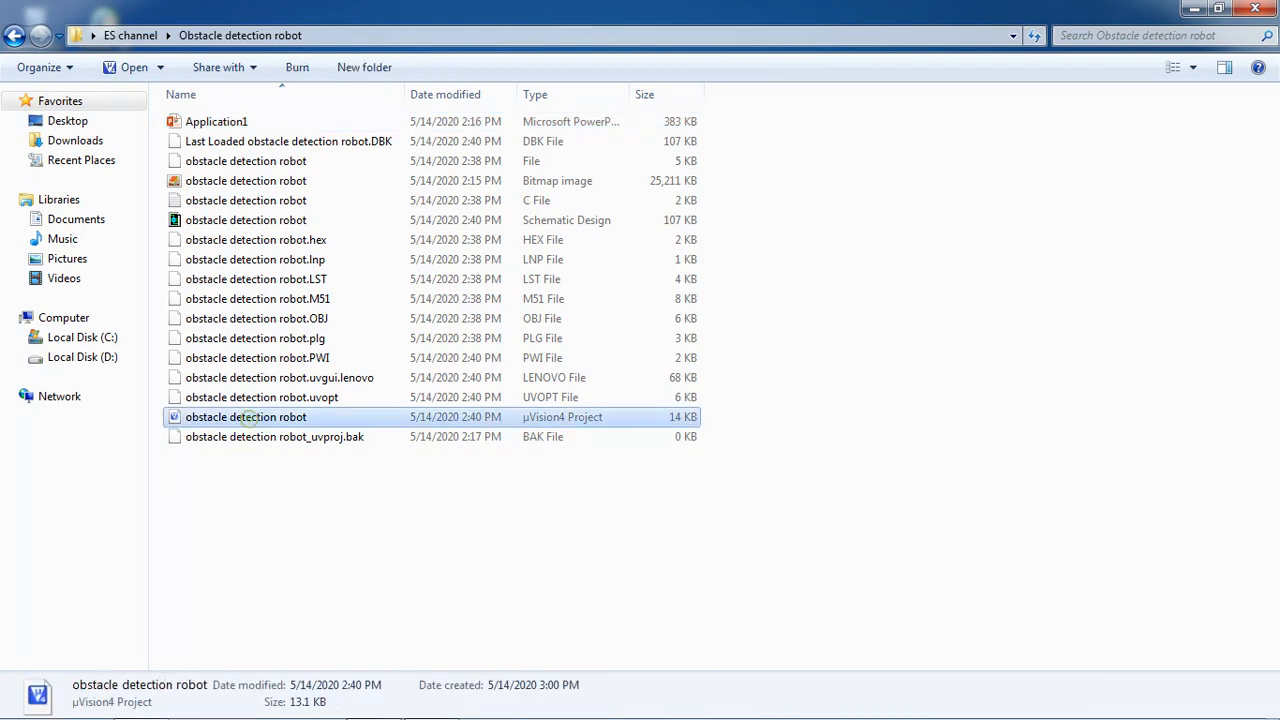
double_click(246, 418)
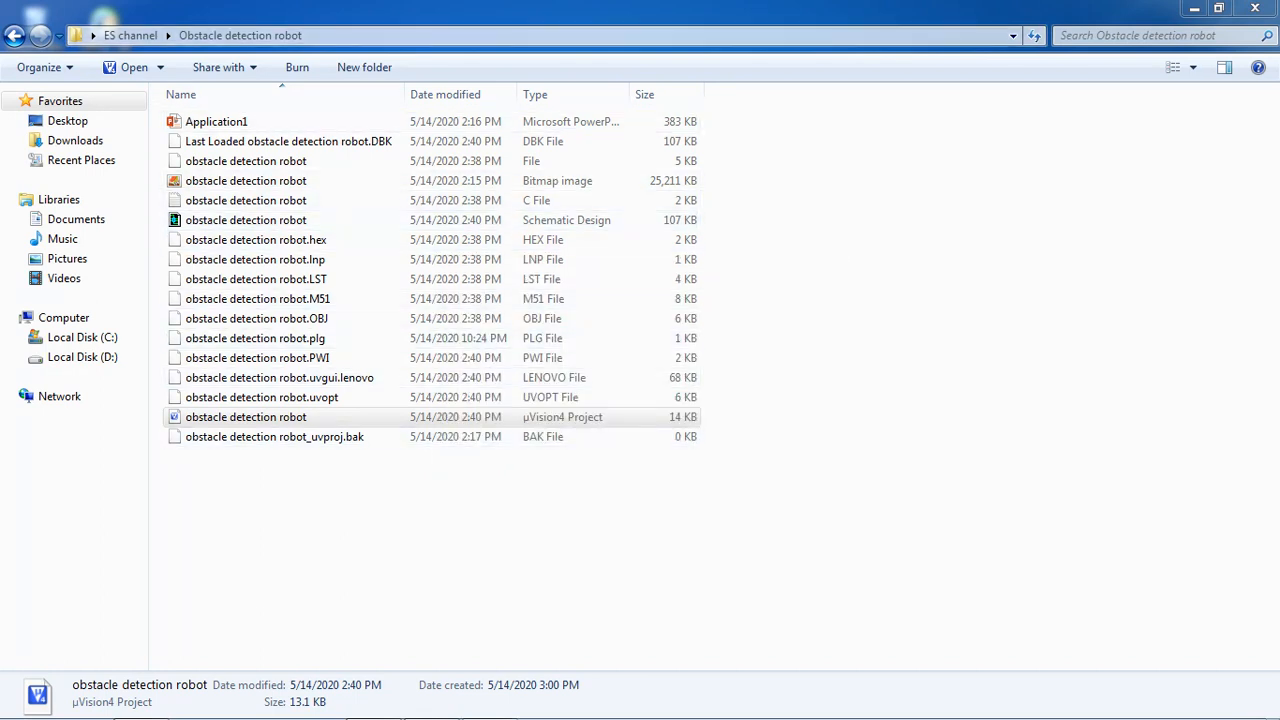
Maximise µVision4 and load obstacle detection robot.c, highlighting its LCD control pin definitions.
double_click(246, 418)
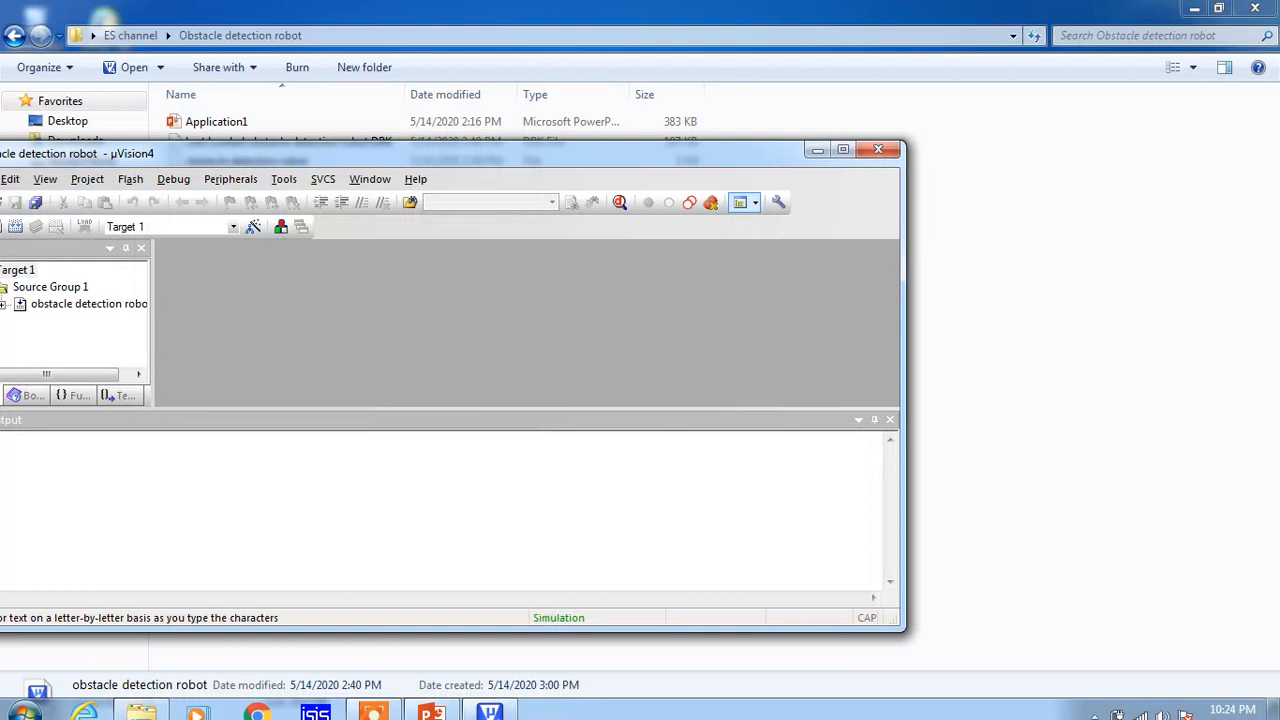
click(842, 148)
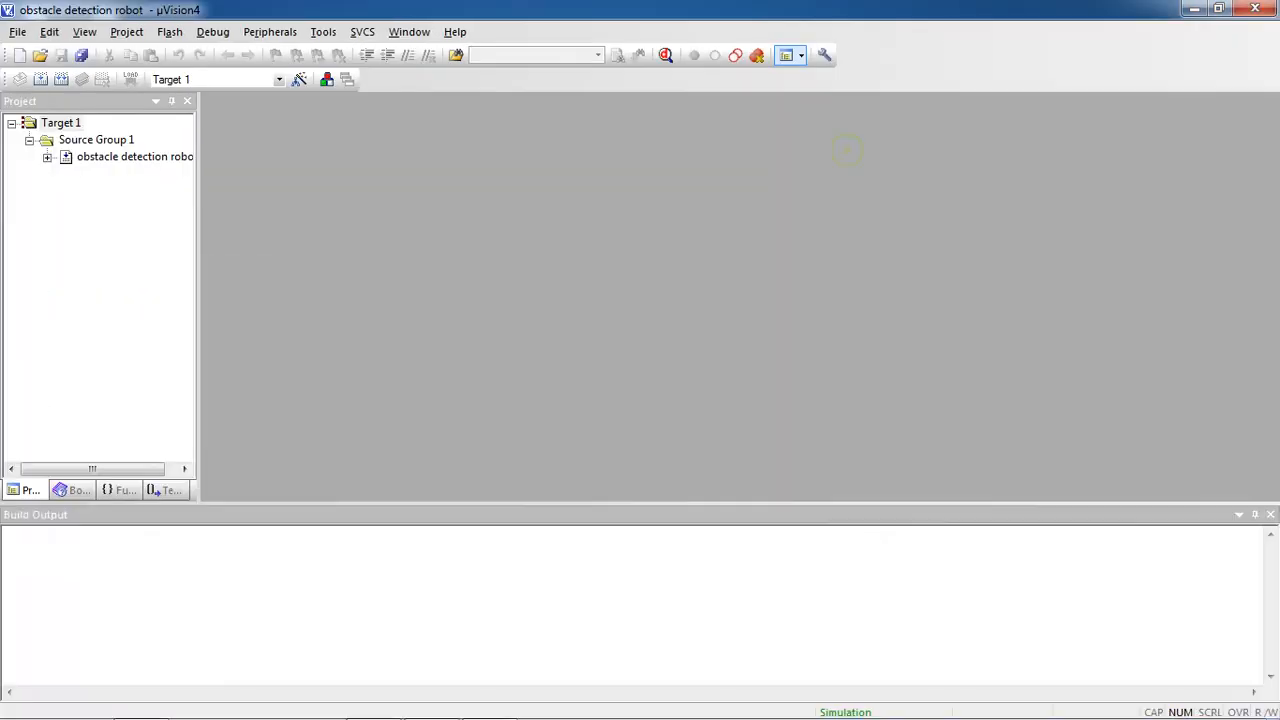
click(136, 156)
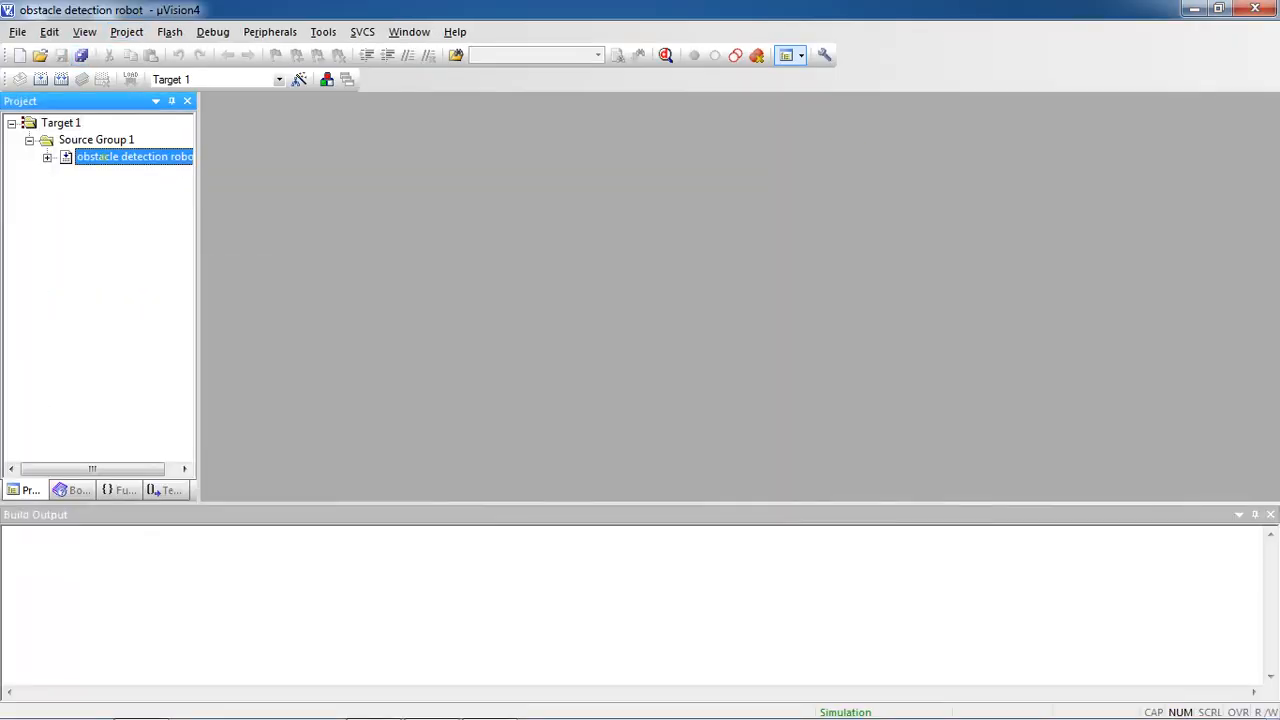
double_click(134, 156)
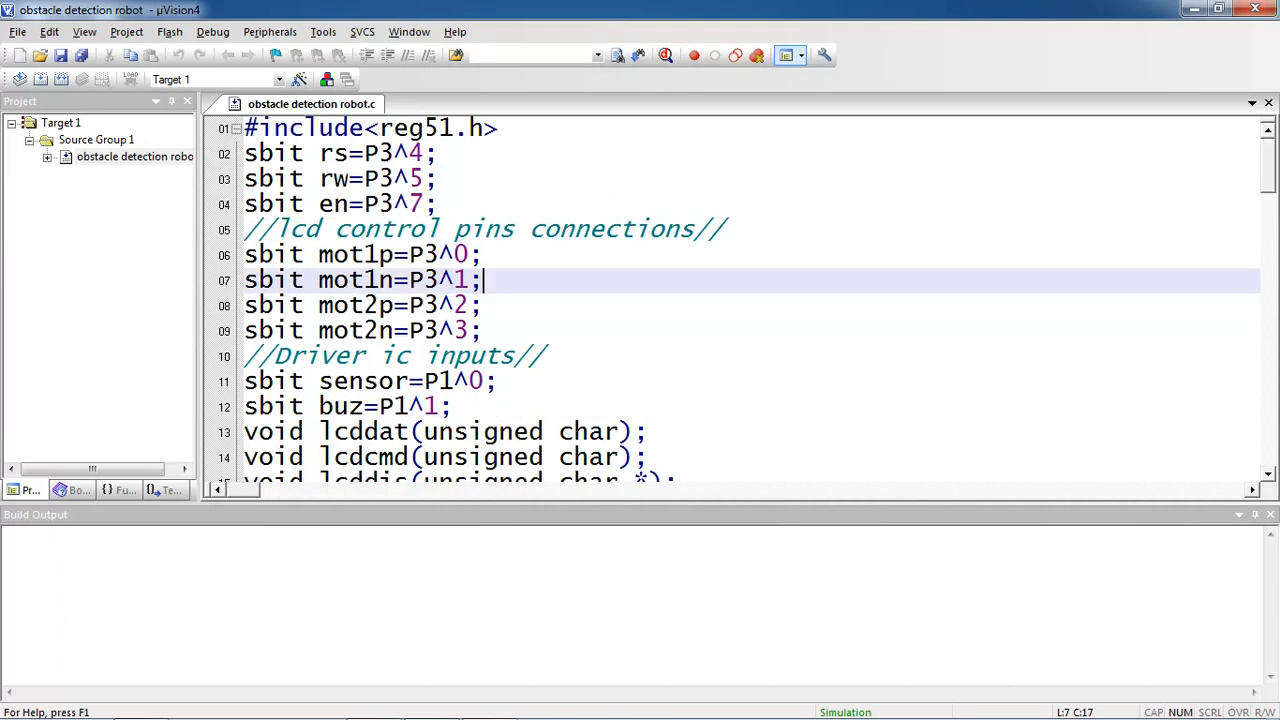
click(430, 204)
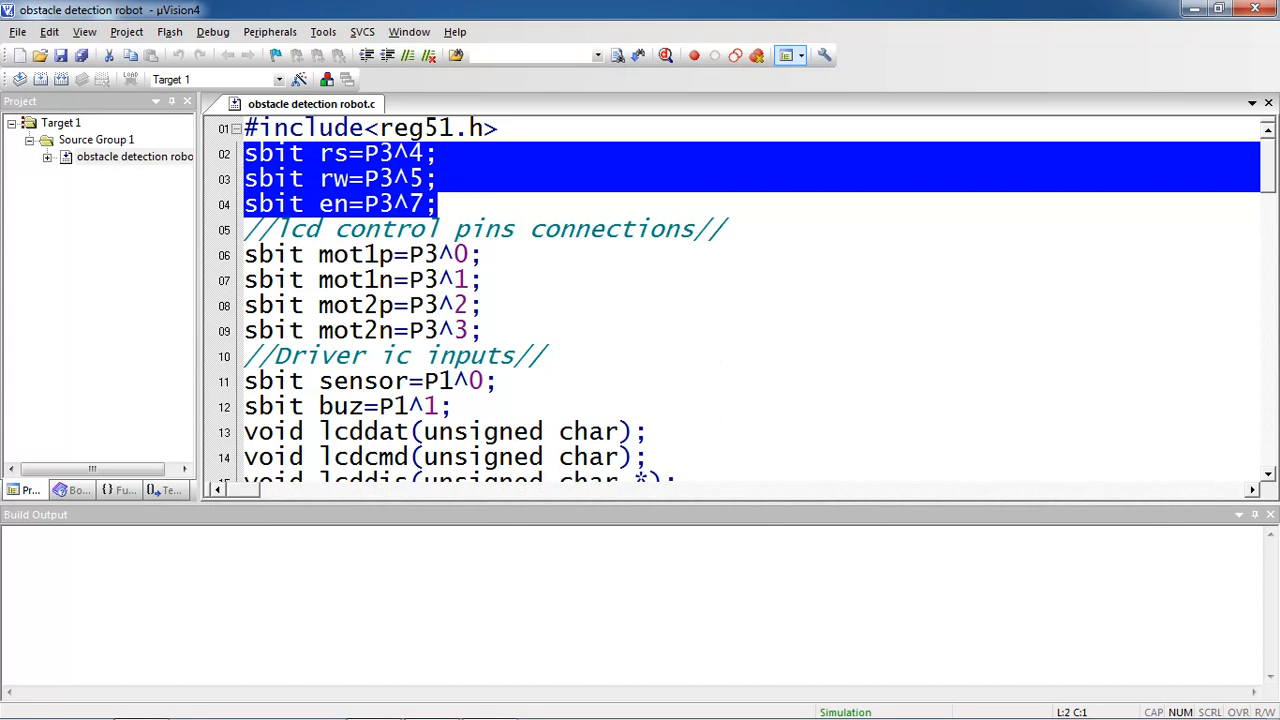
click(480, 304)
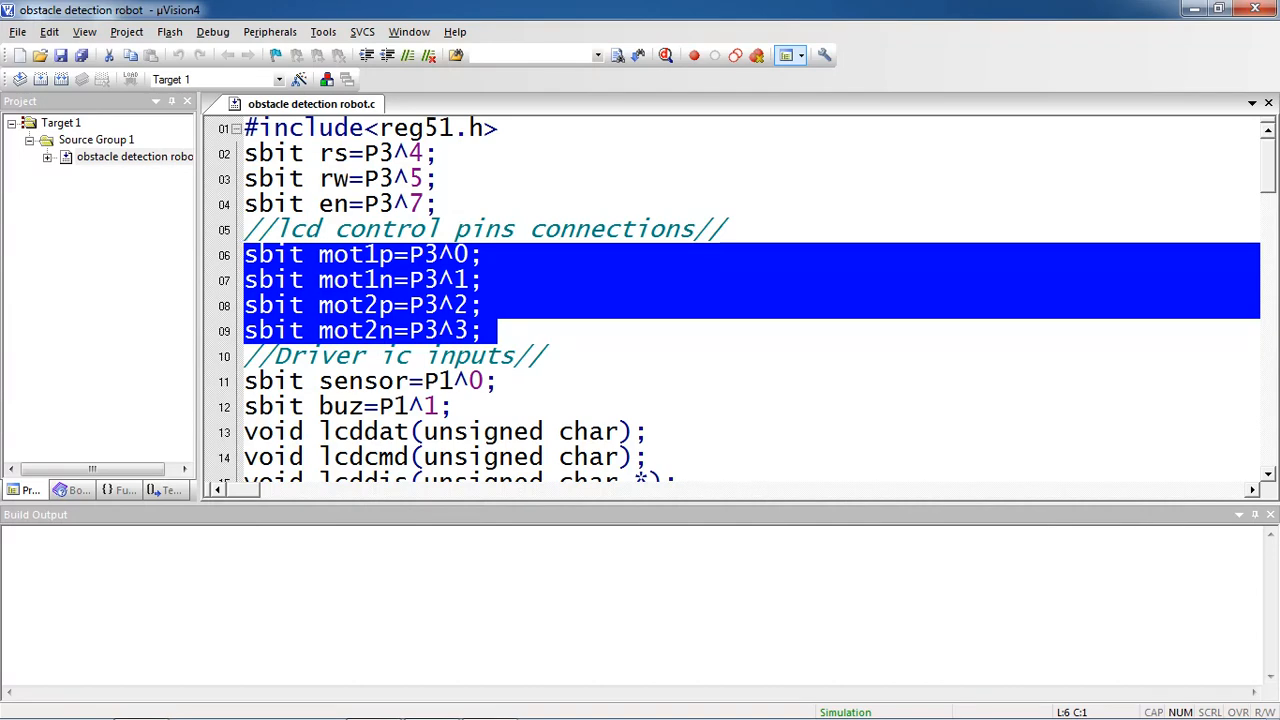
scroll(down, 3)
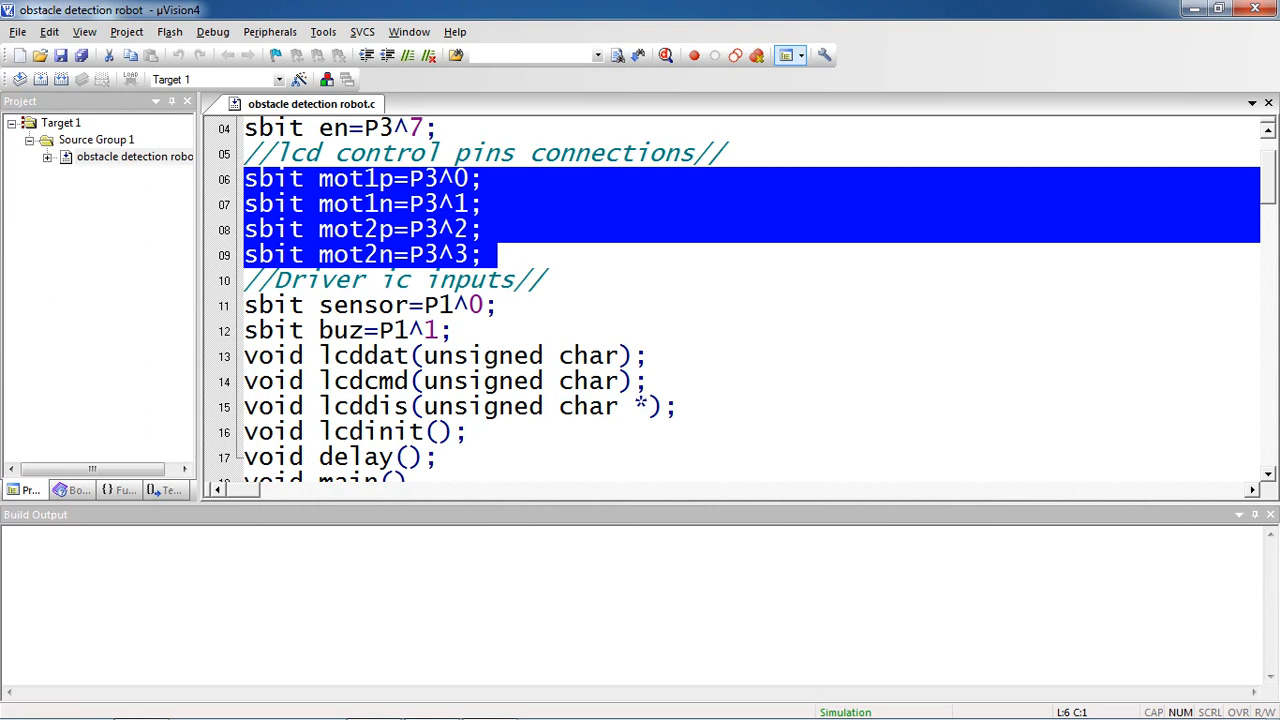
scroll(down, 3)
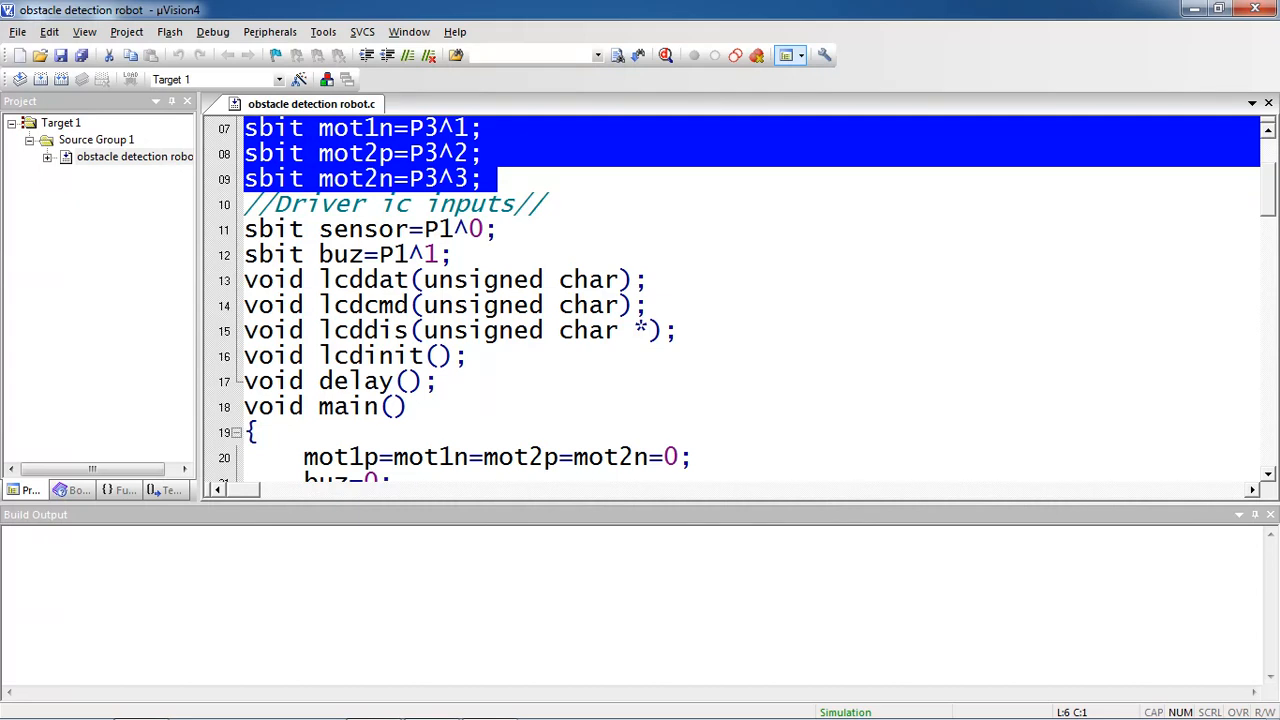
click(648, 280)
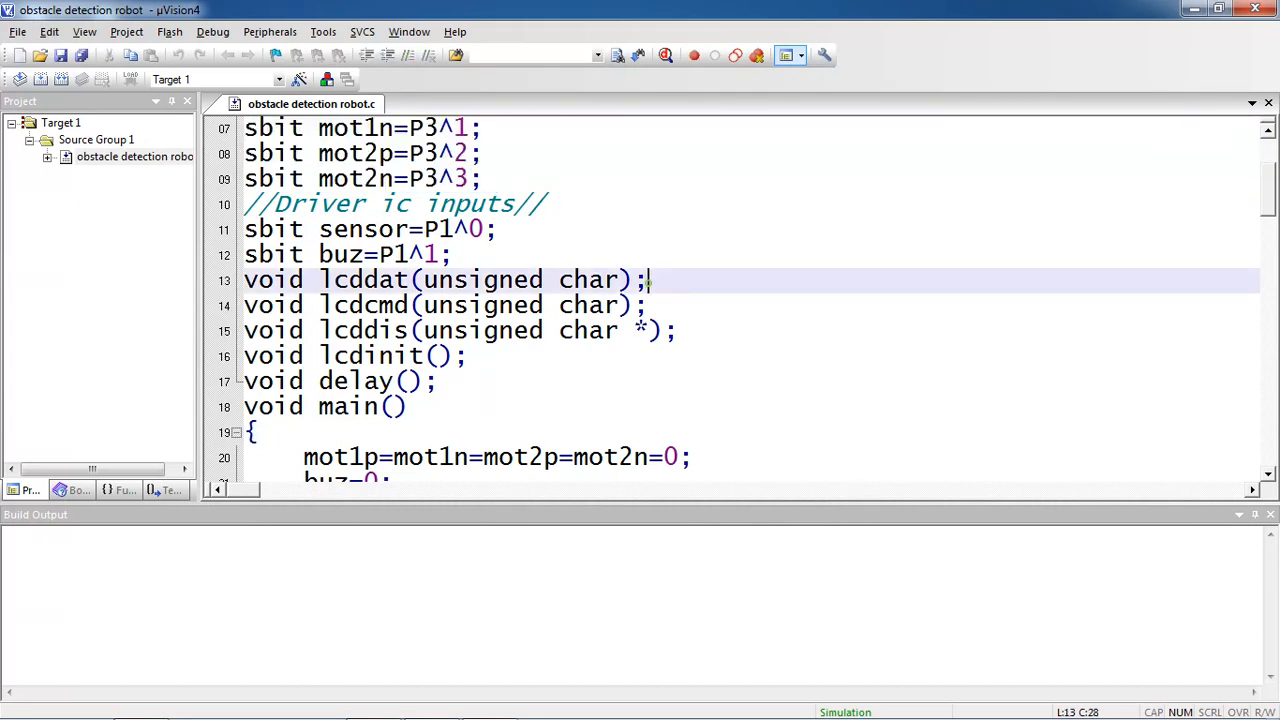
key(Home)
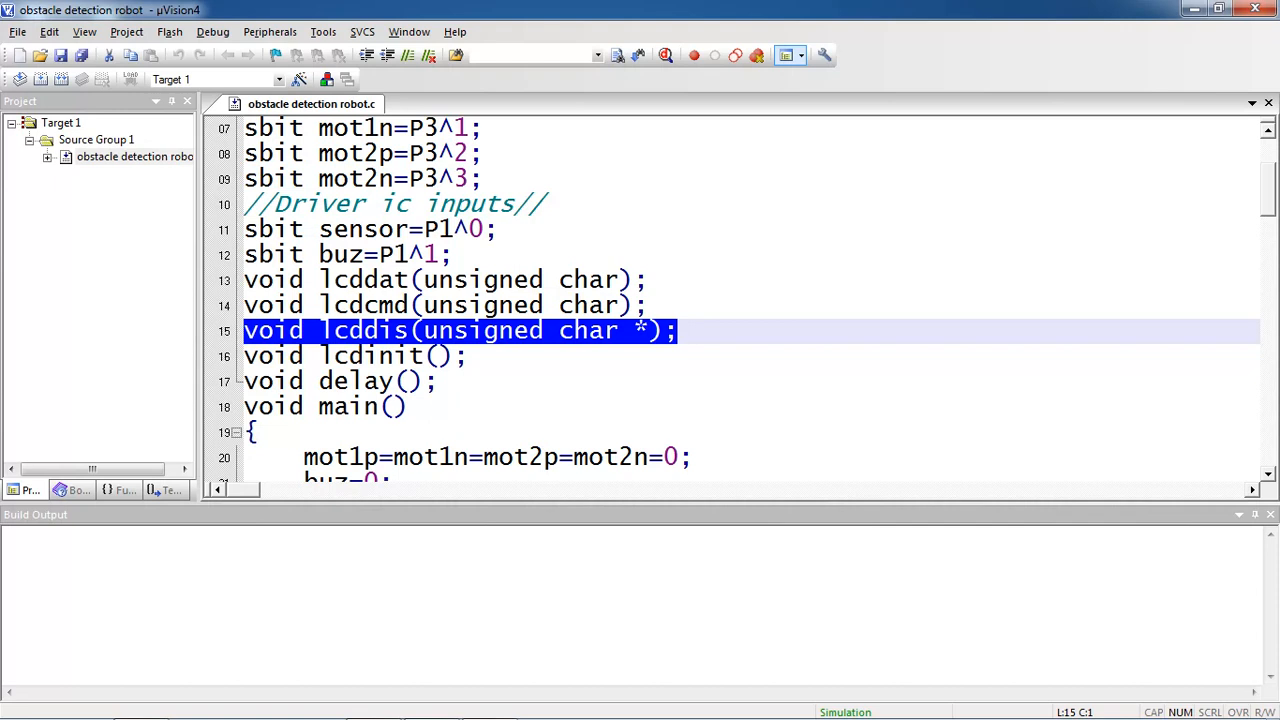
click(500, 356)
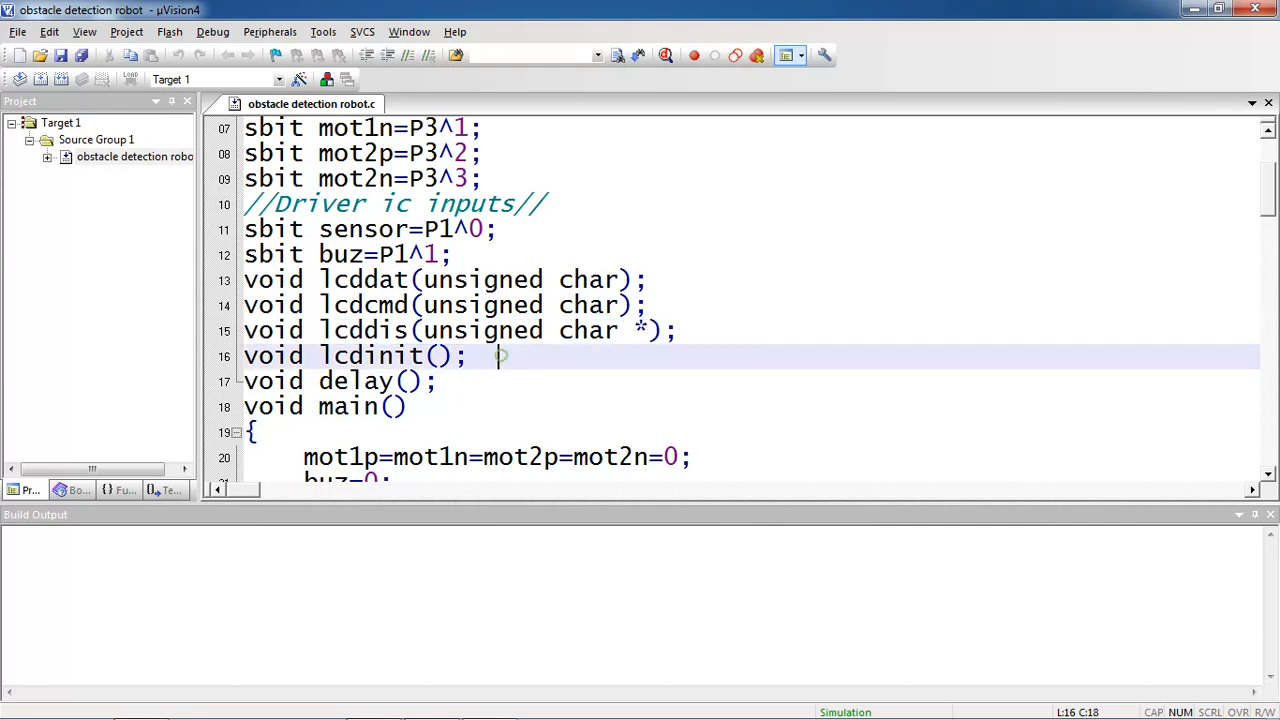
double_click(372, 356)
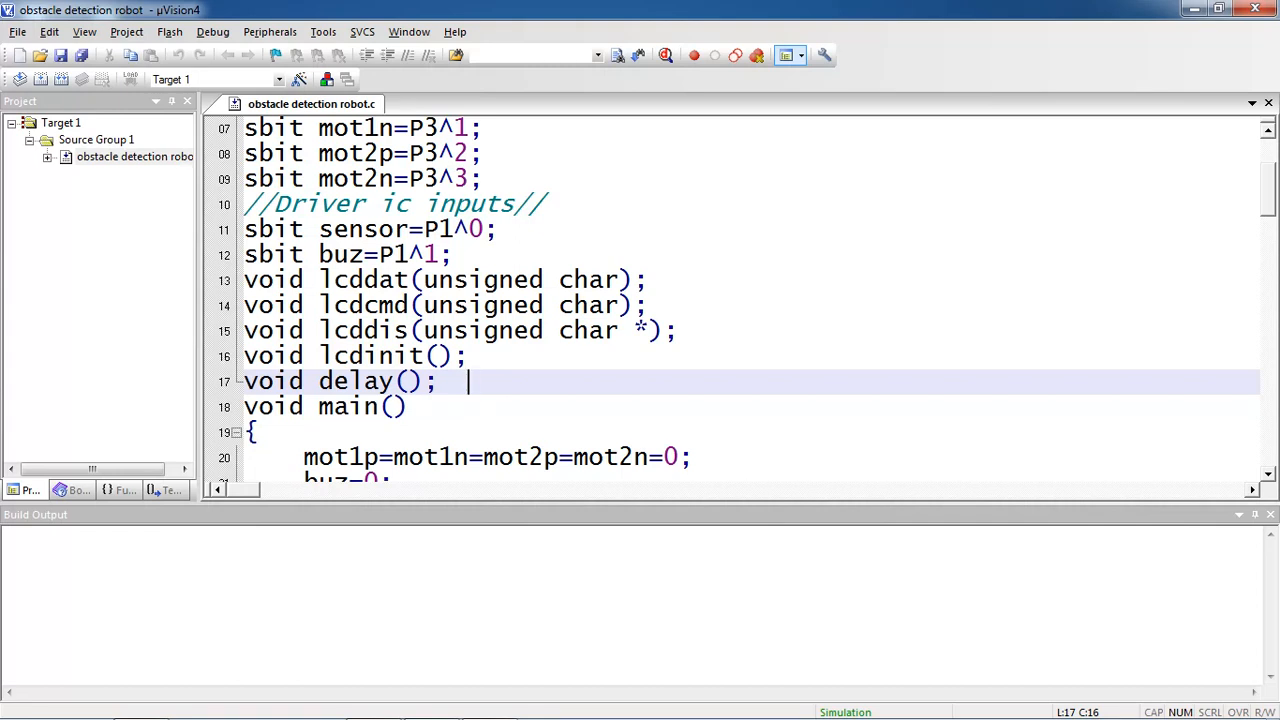
scroll(down, 3)
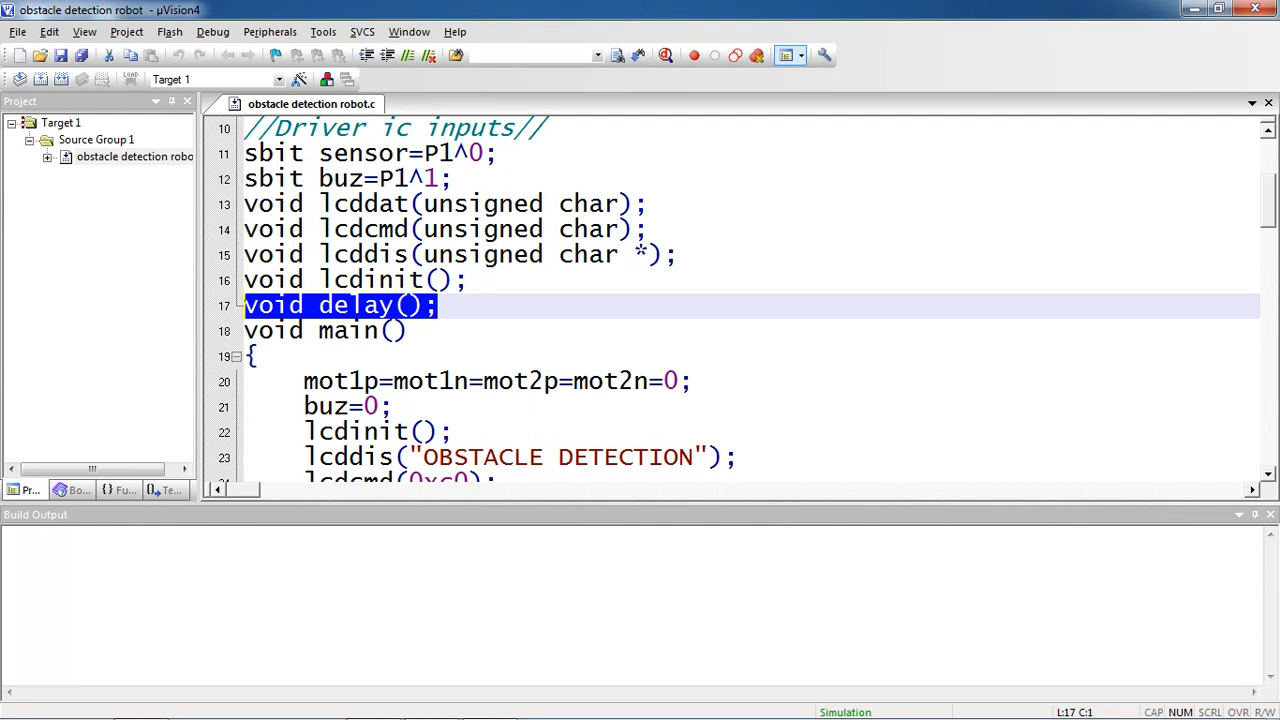
scroll(down, 3)
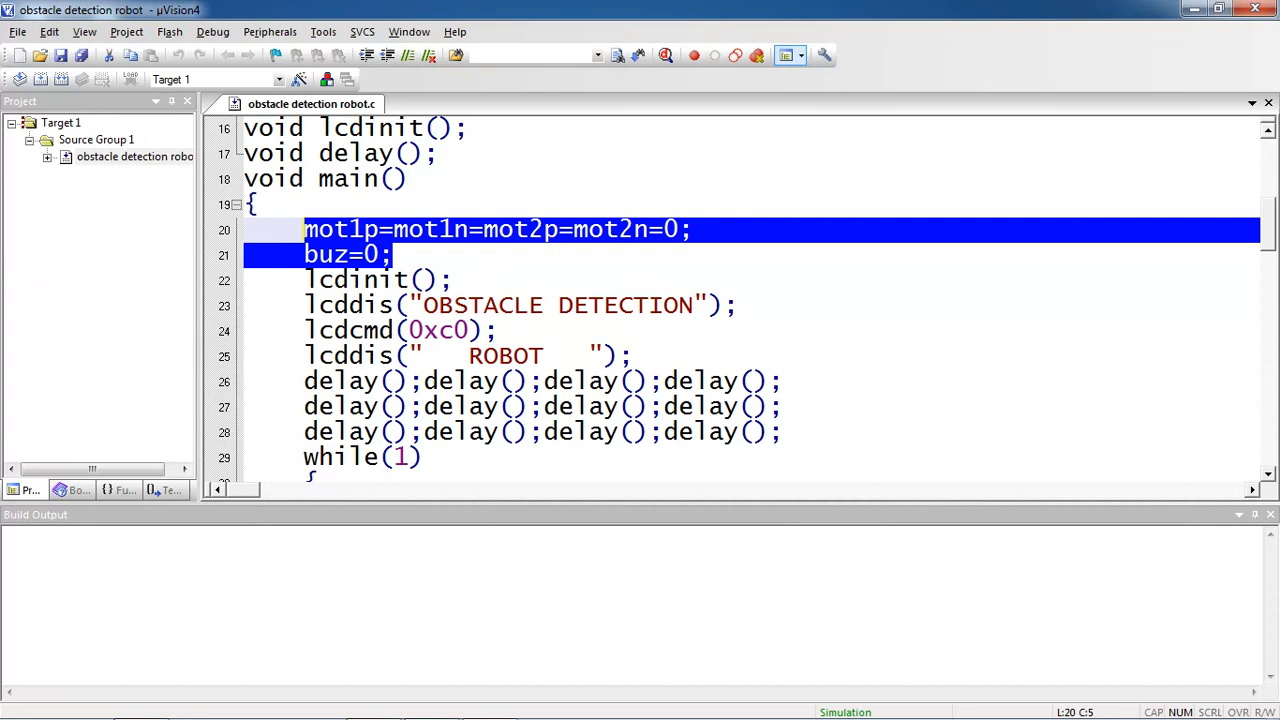
click(616, 280)
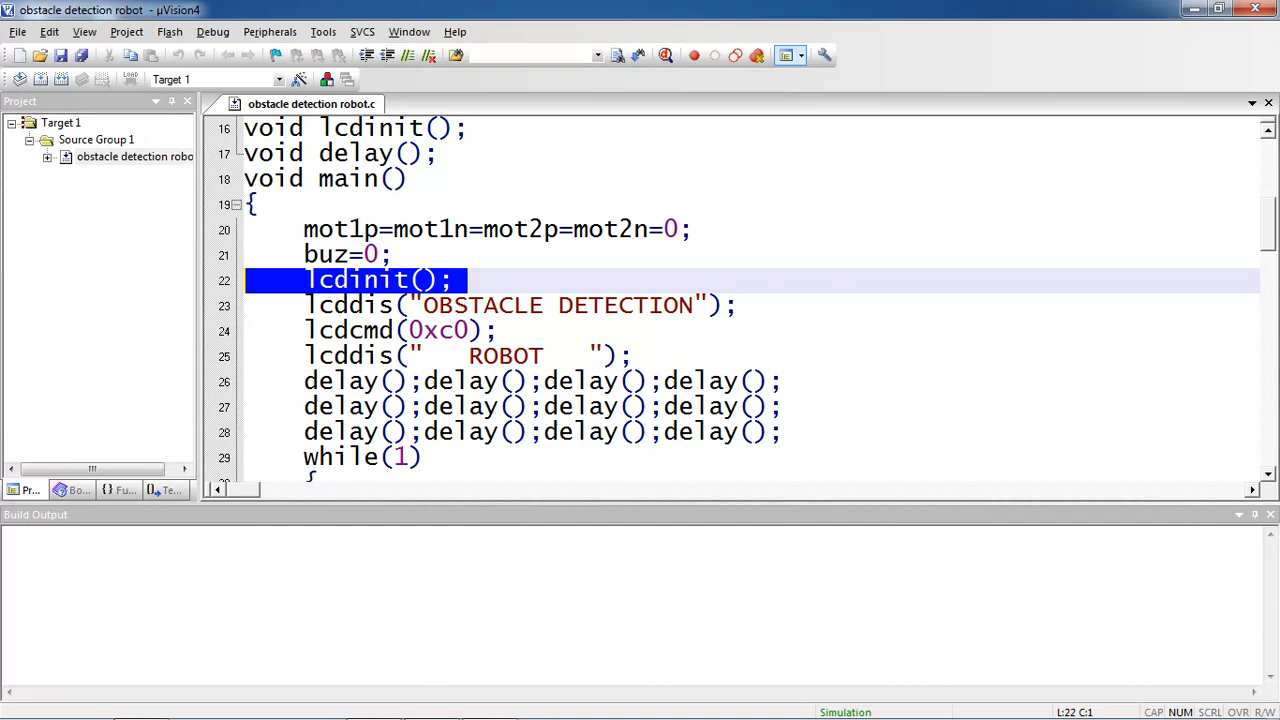
scroll(down, 3)
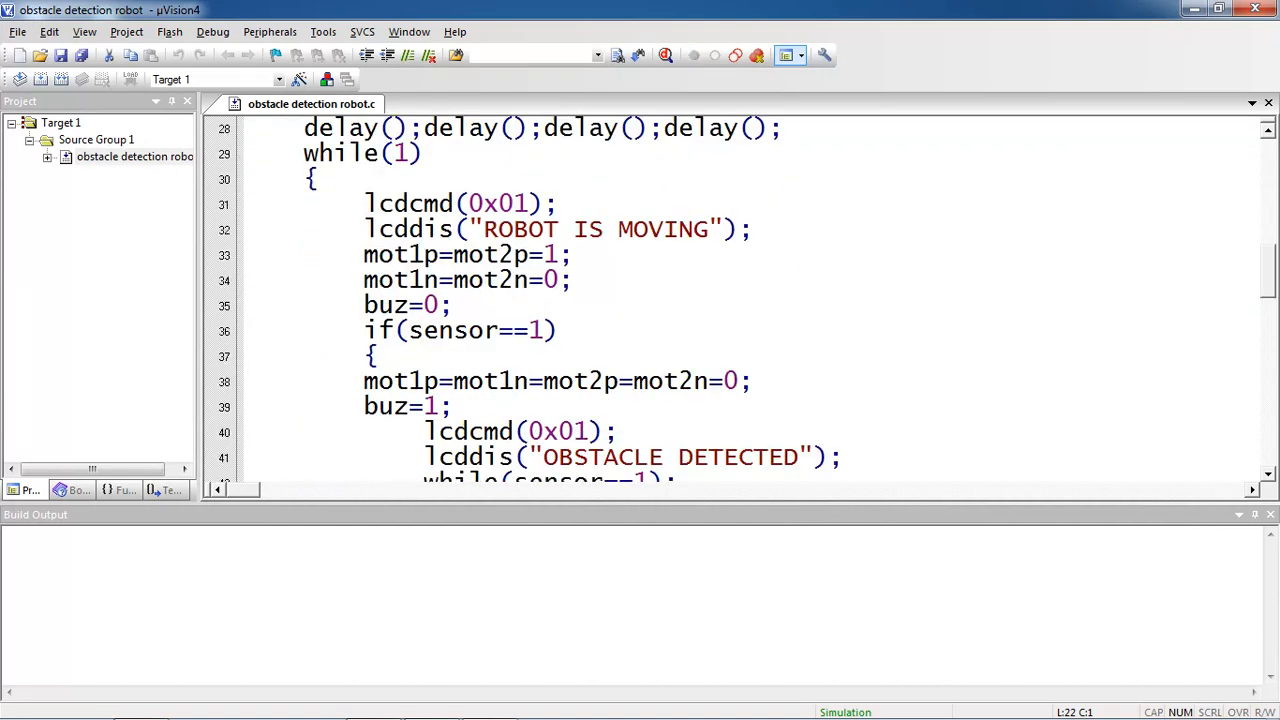
scroll(down, 3)
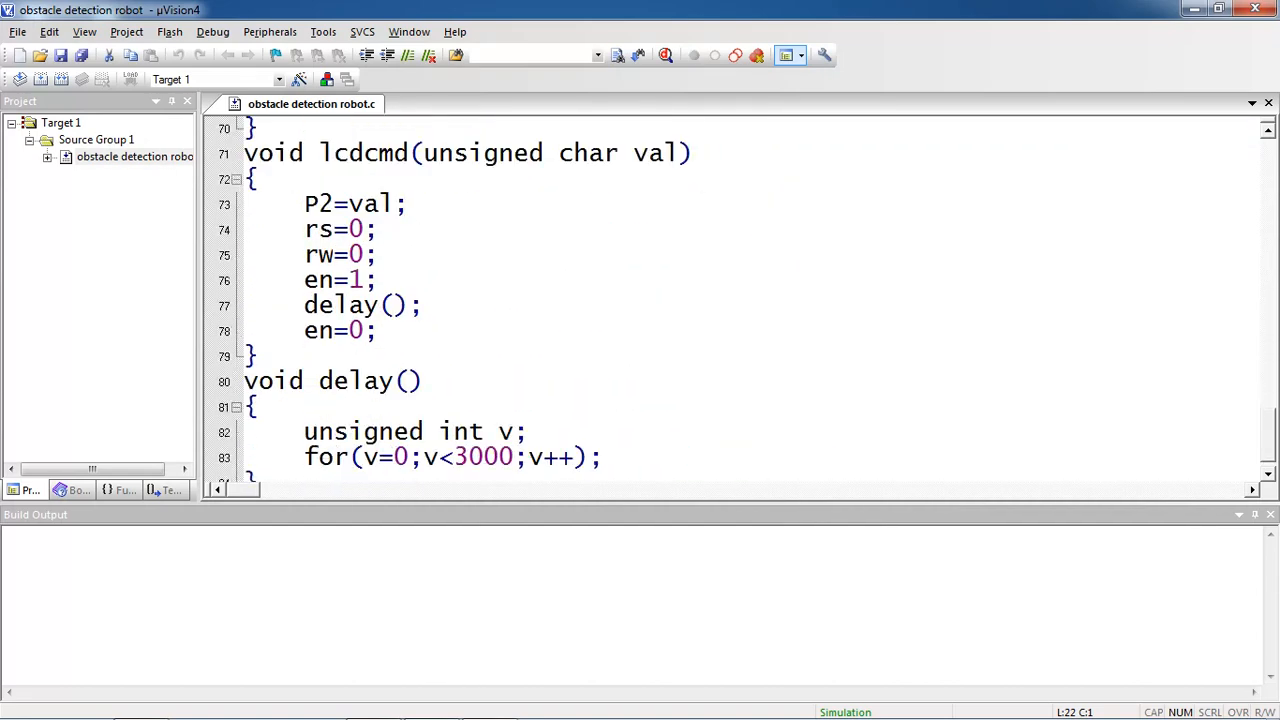
scroll(up, 3)
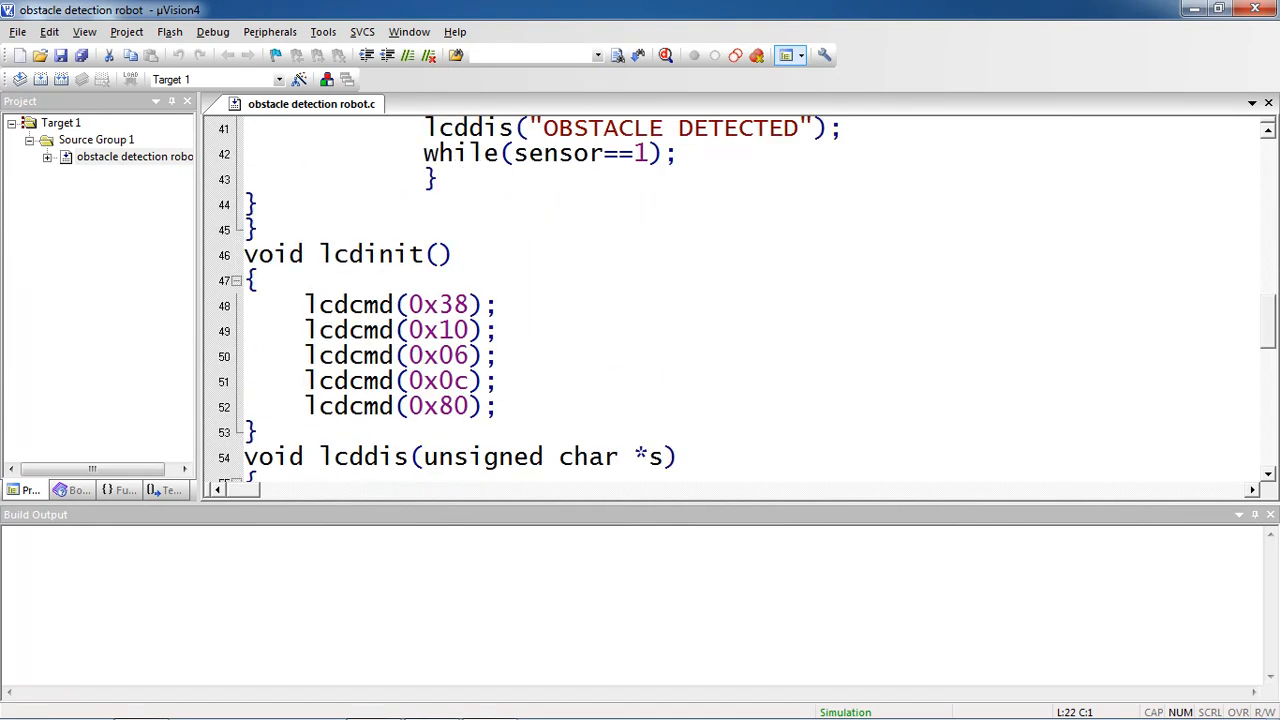
click(496, 404)
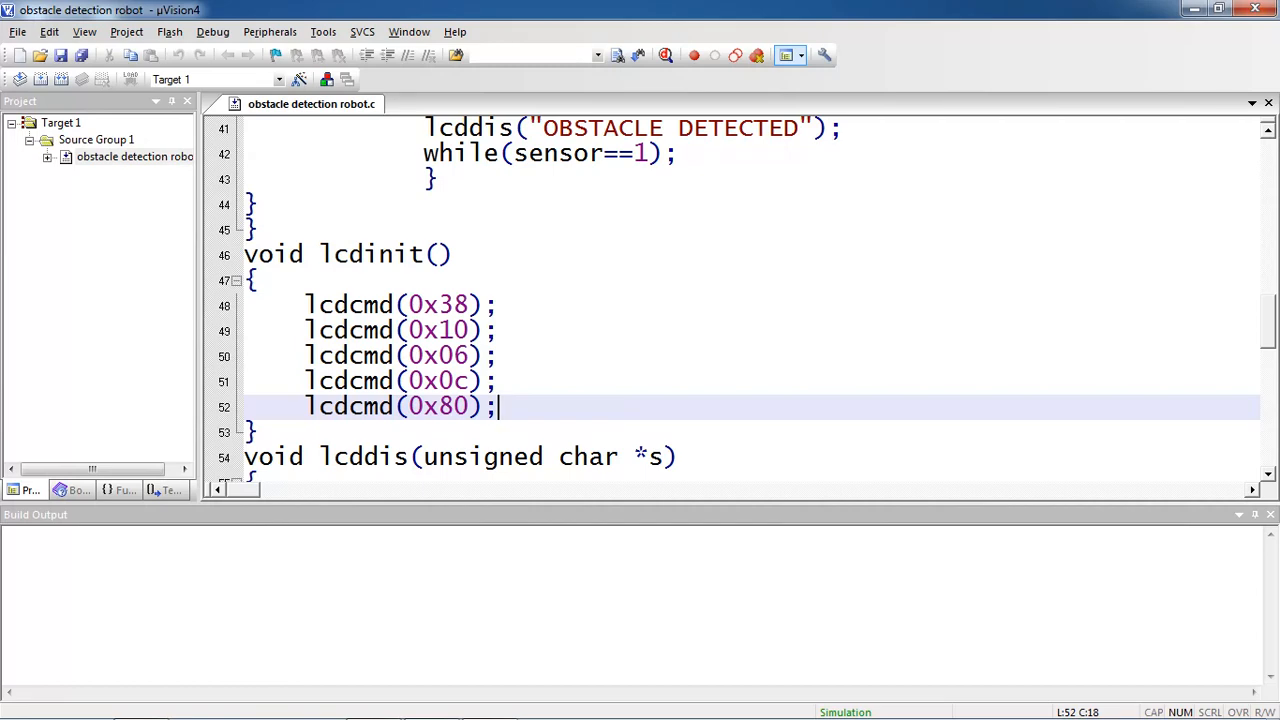
scroll(down, 3)
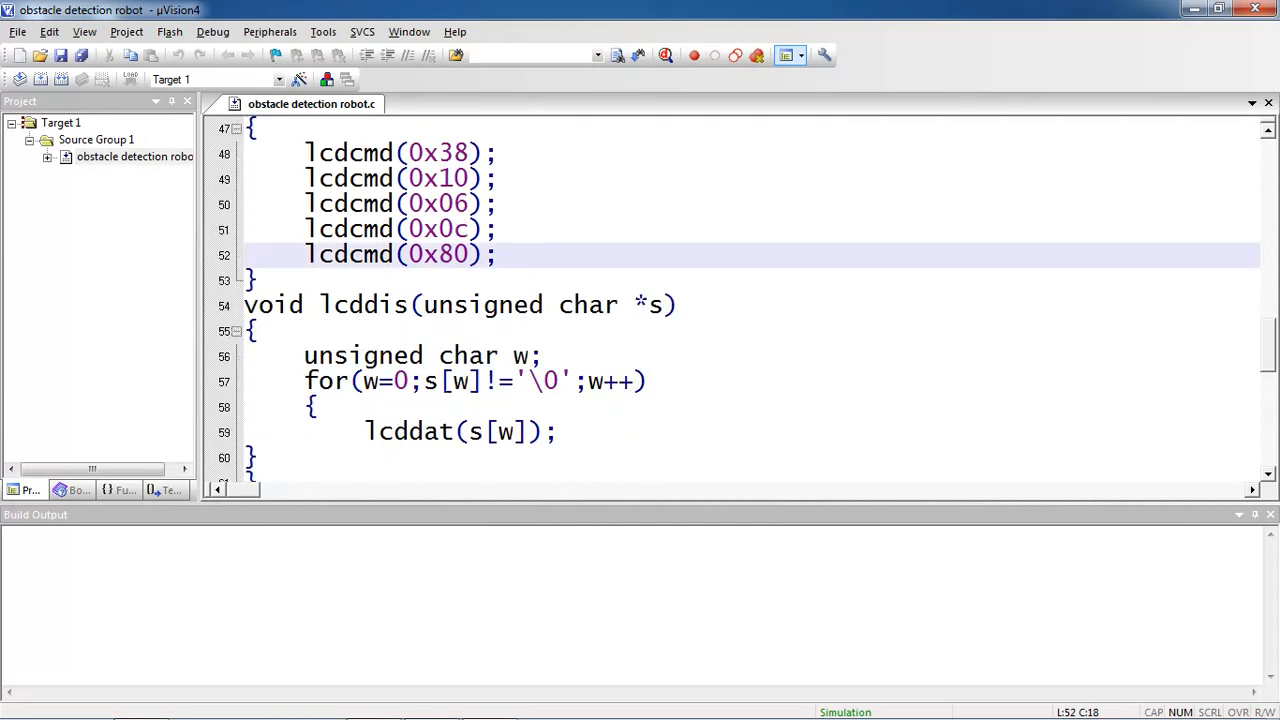
scroll(down, 3)
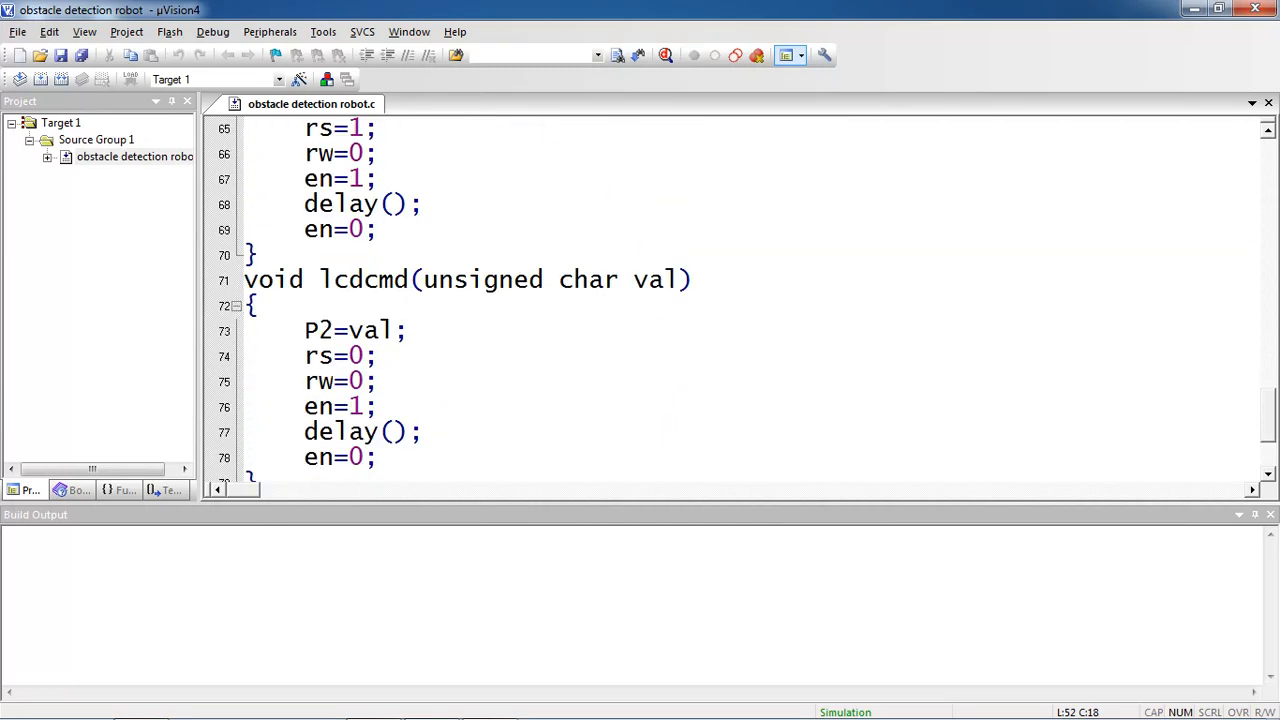
scroll(down, 3)
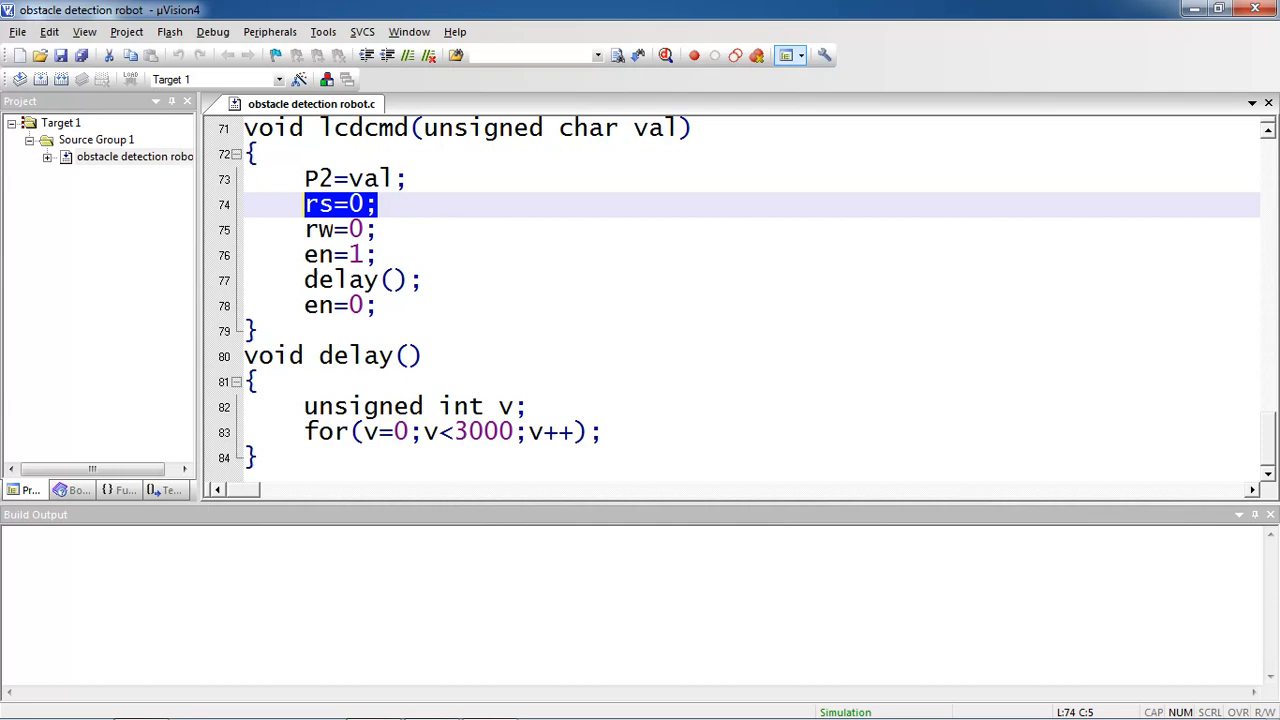
scroll(up, 3)
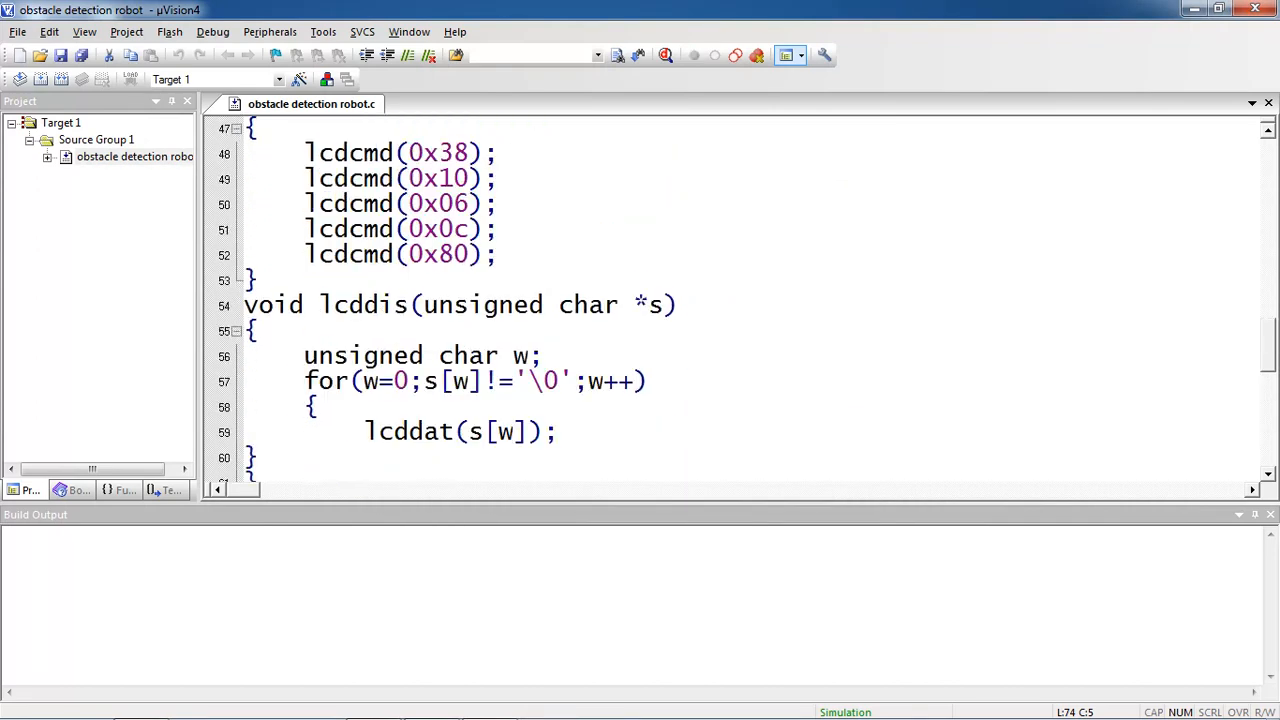
scroll(up, 3)
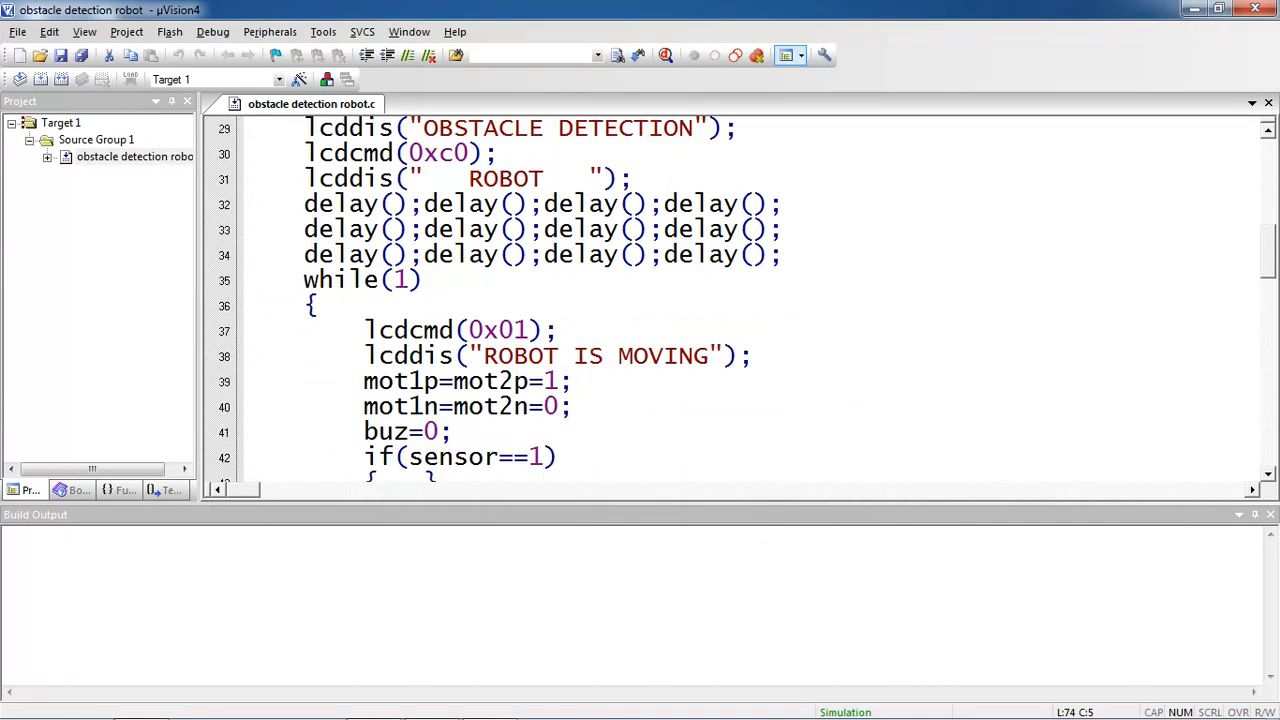
scroll(up, 3)
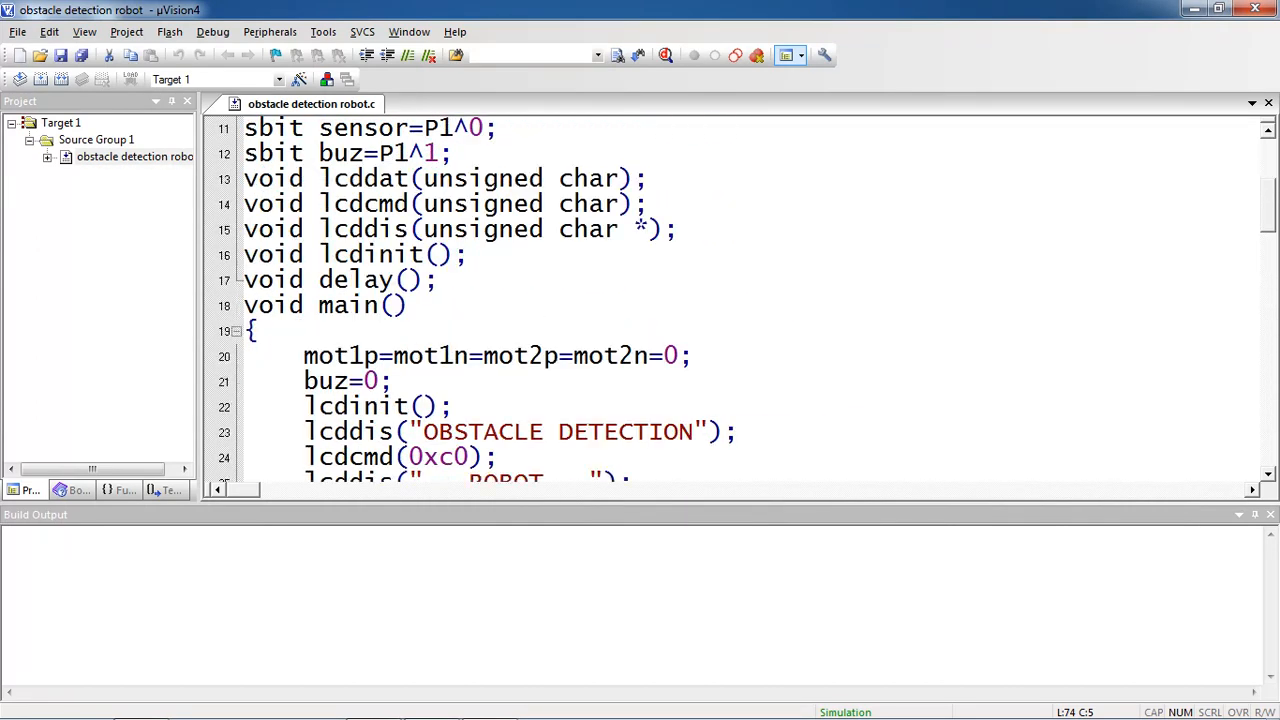
scroll(down, 3)
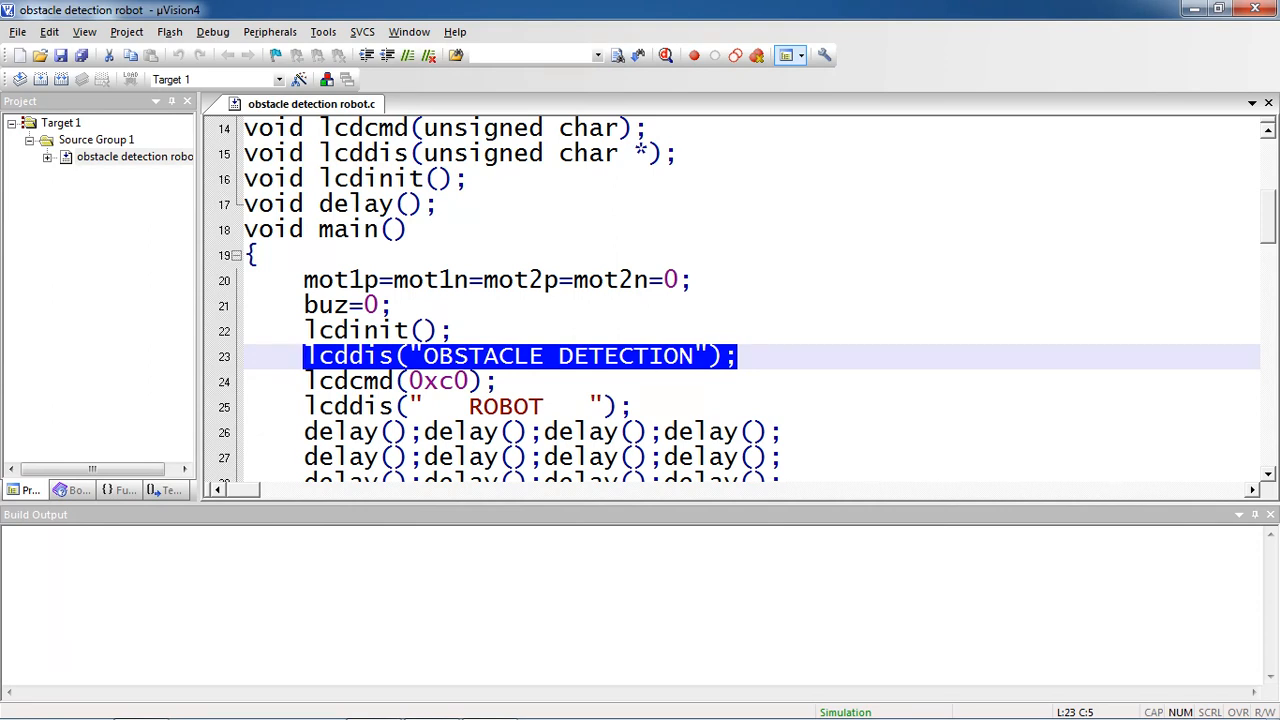
click(516, 380)
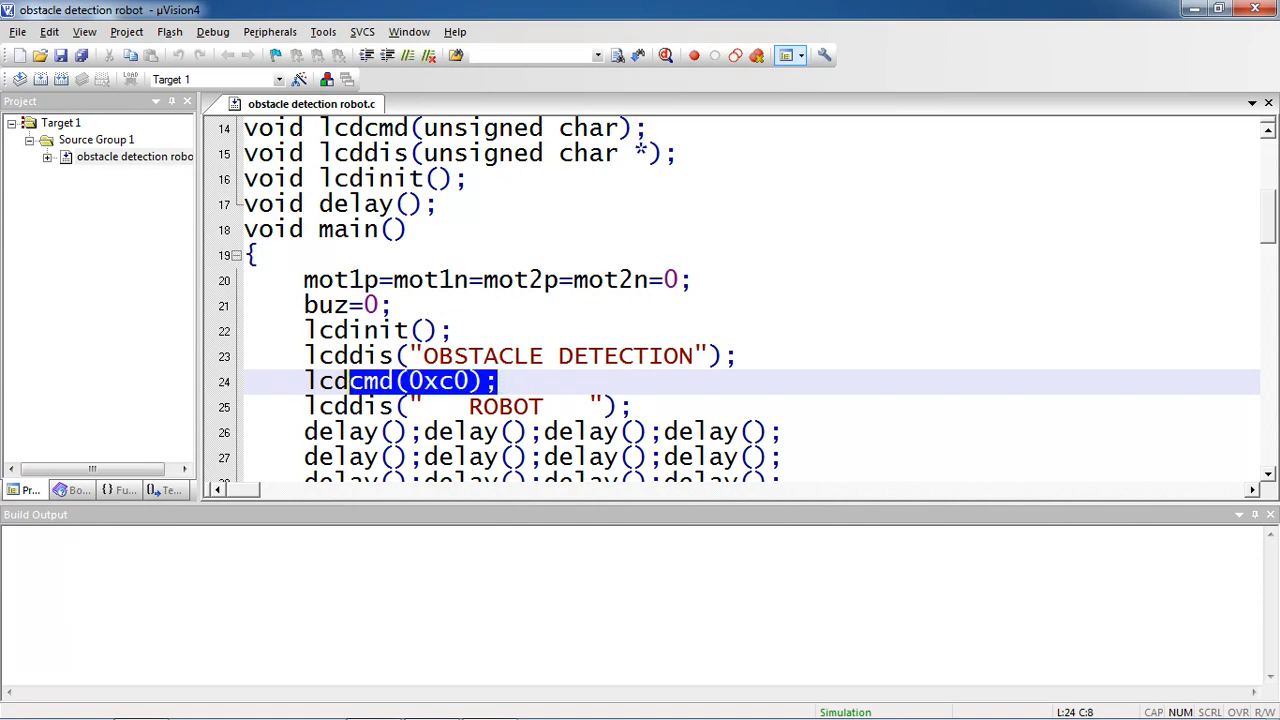
scroll(down, 3)
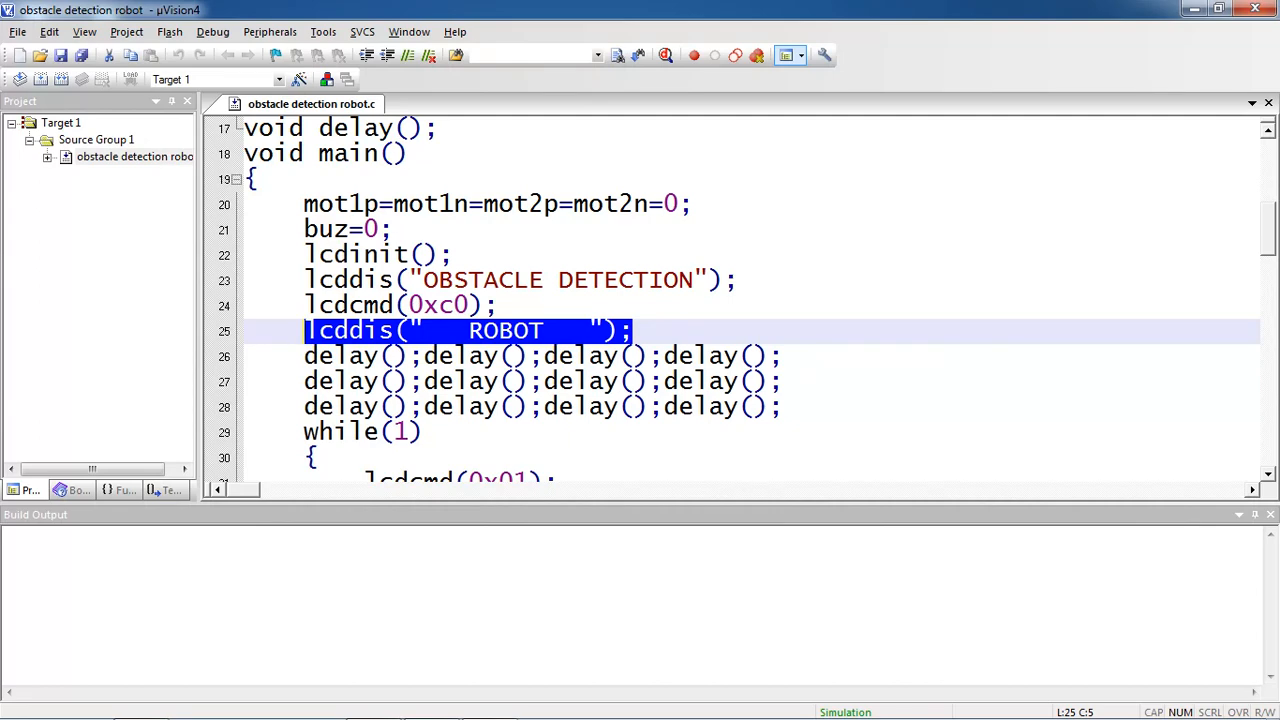
scroll(down, 3)
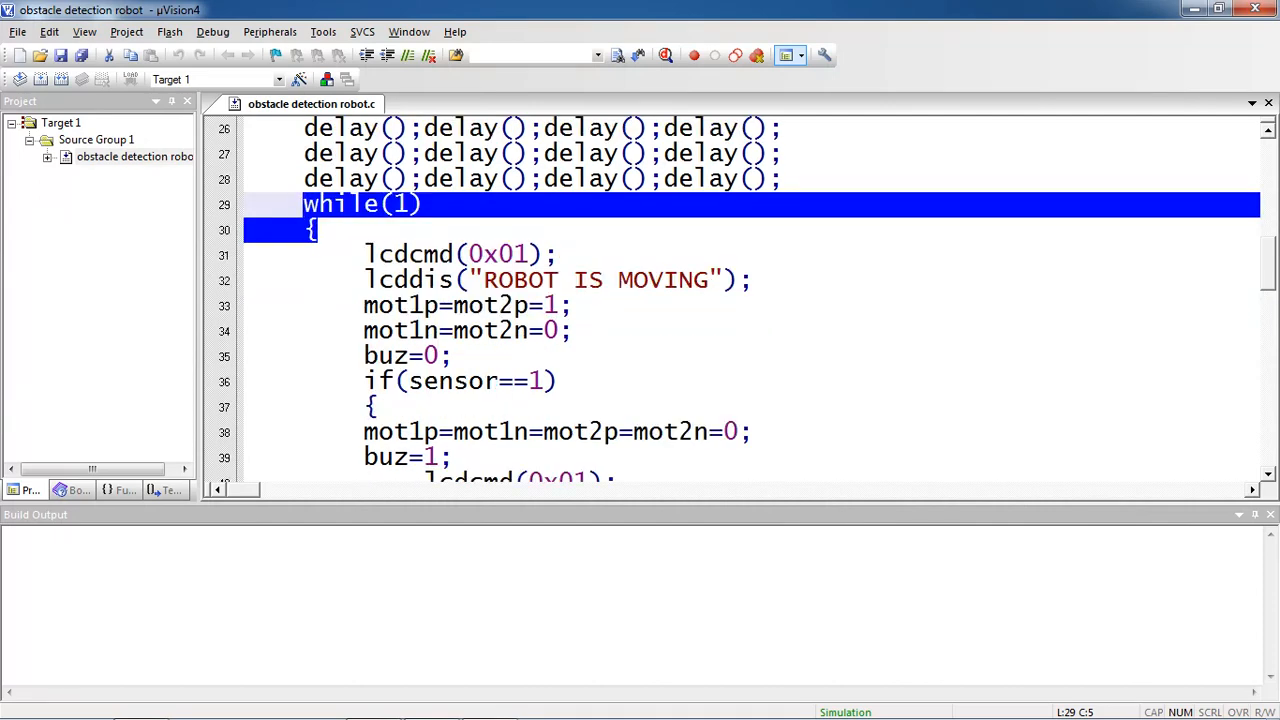
scroll(up, 3)
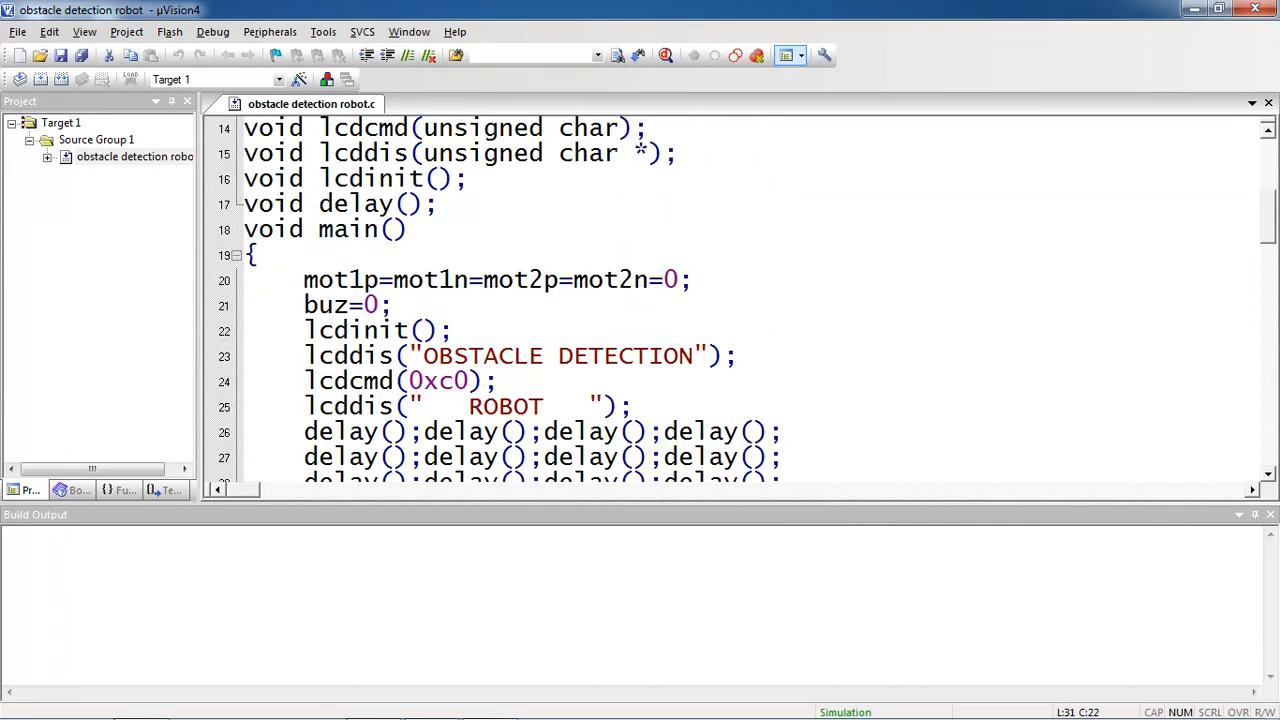
scroll(down, 3)
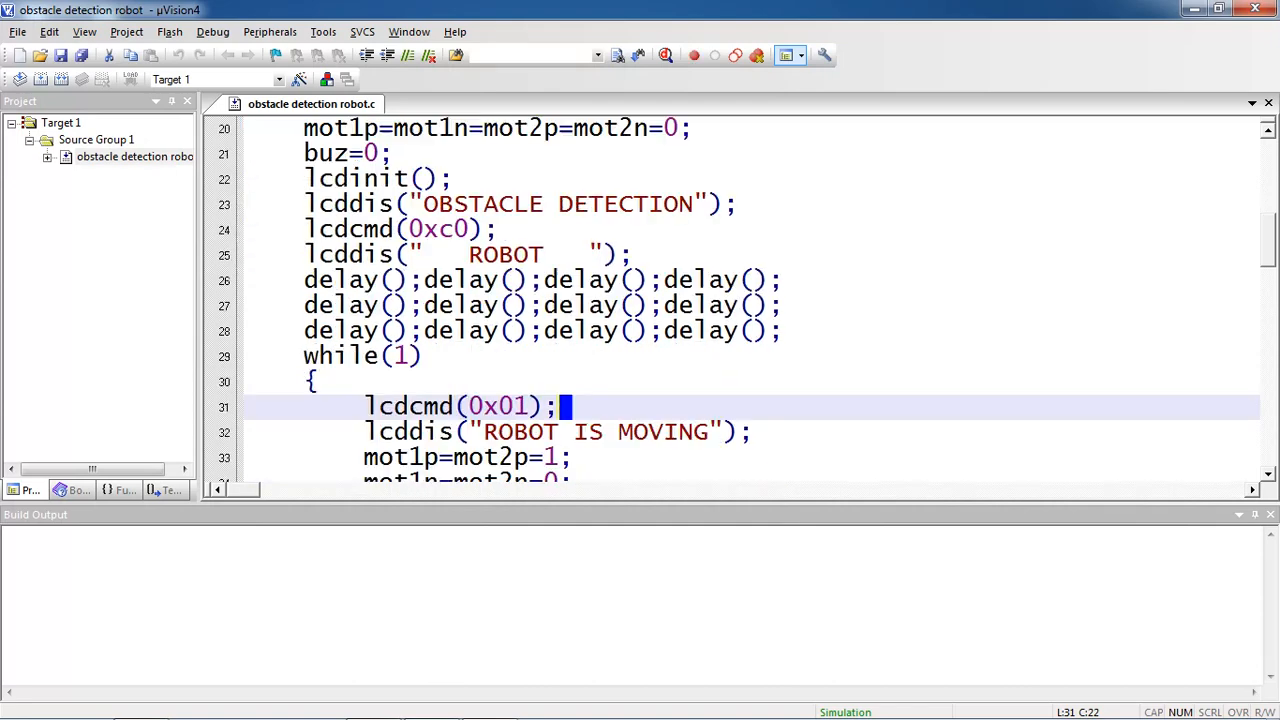
scroll(down, 3)
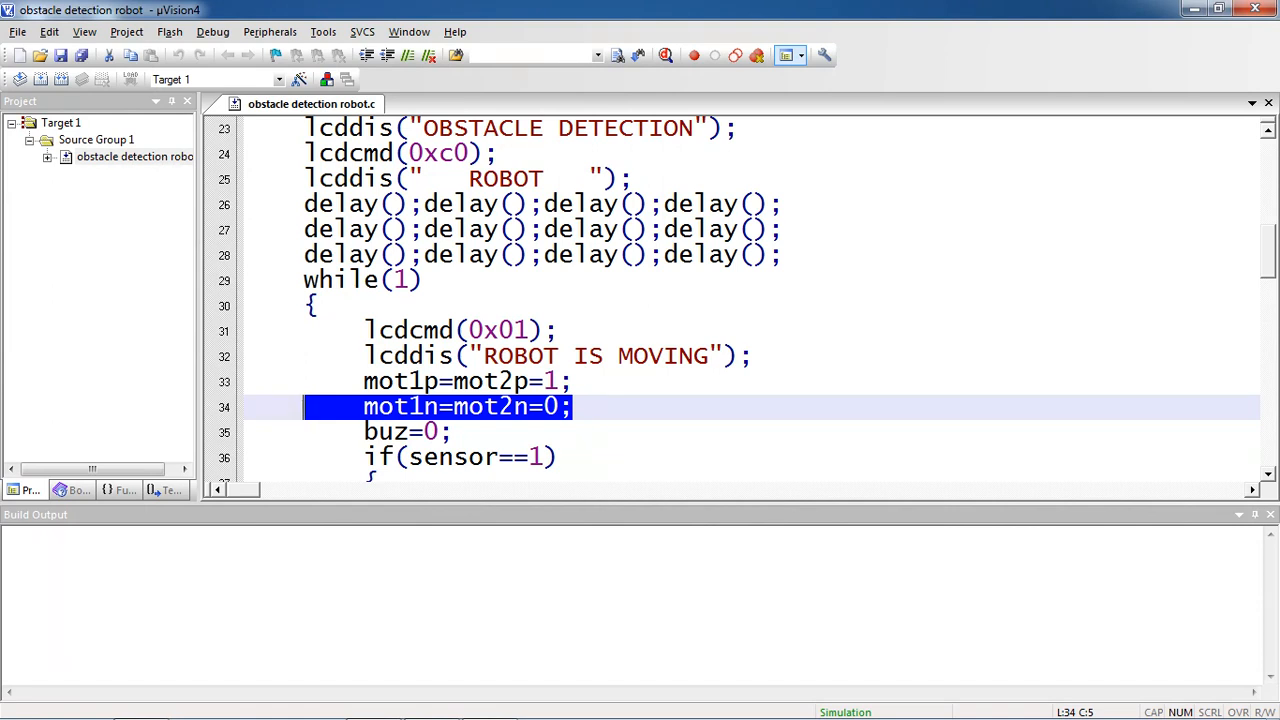
click(452, 432)
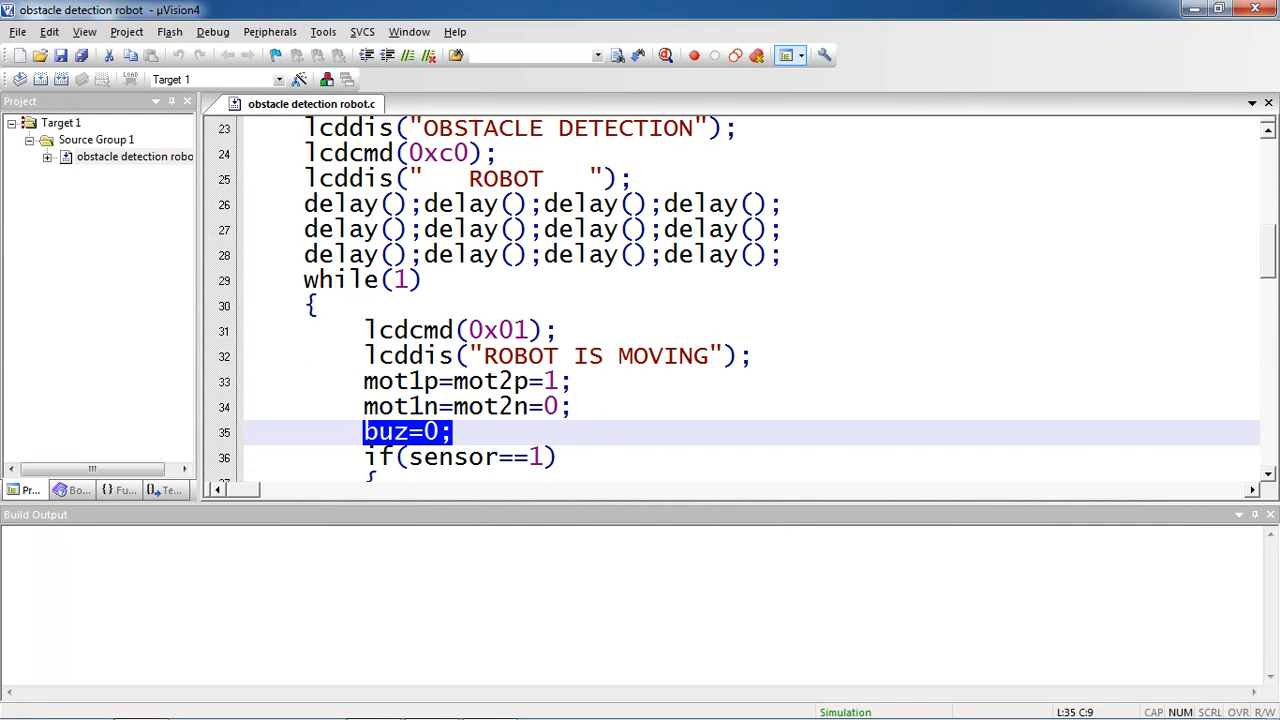
scroll(down, 3)
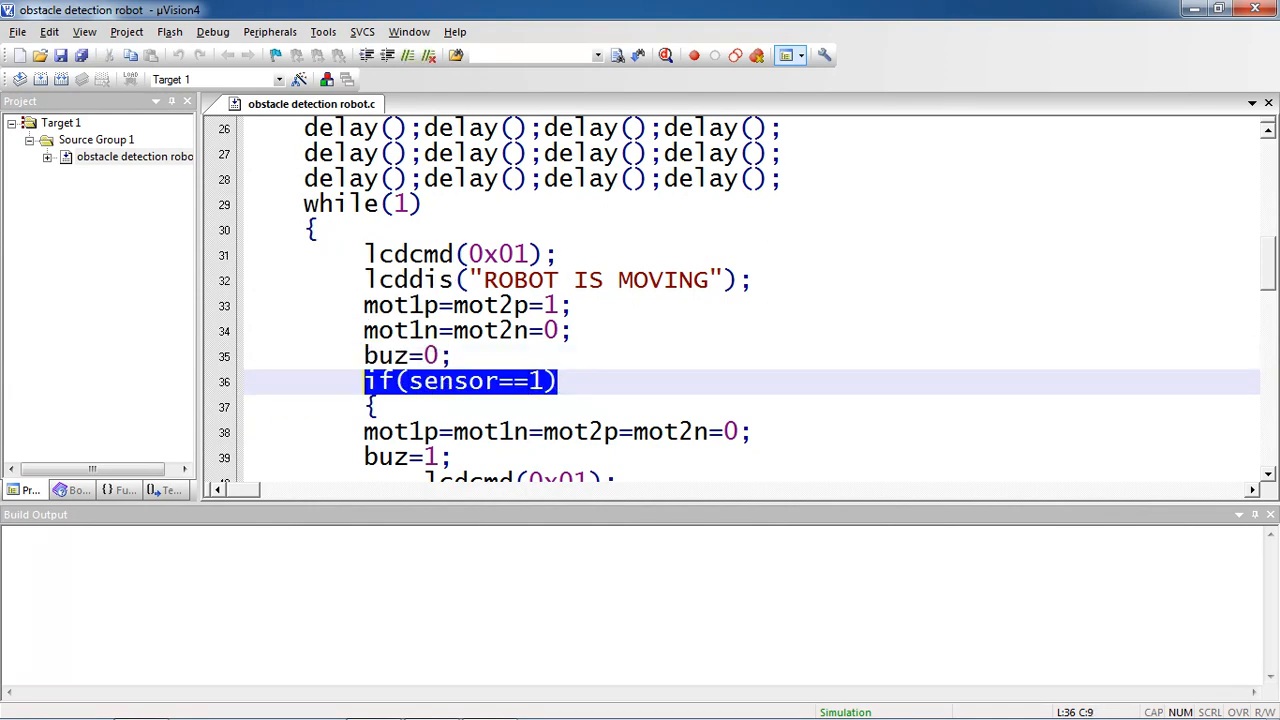
scroll(down, 3)
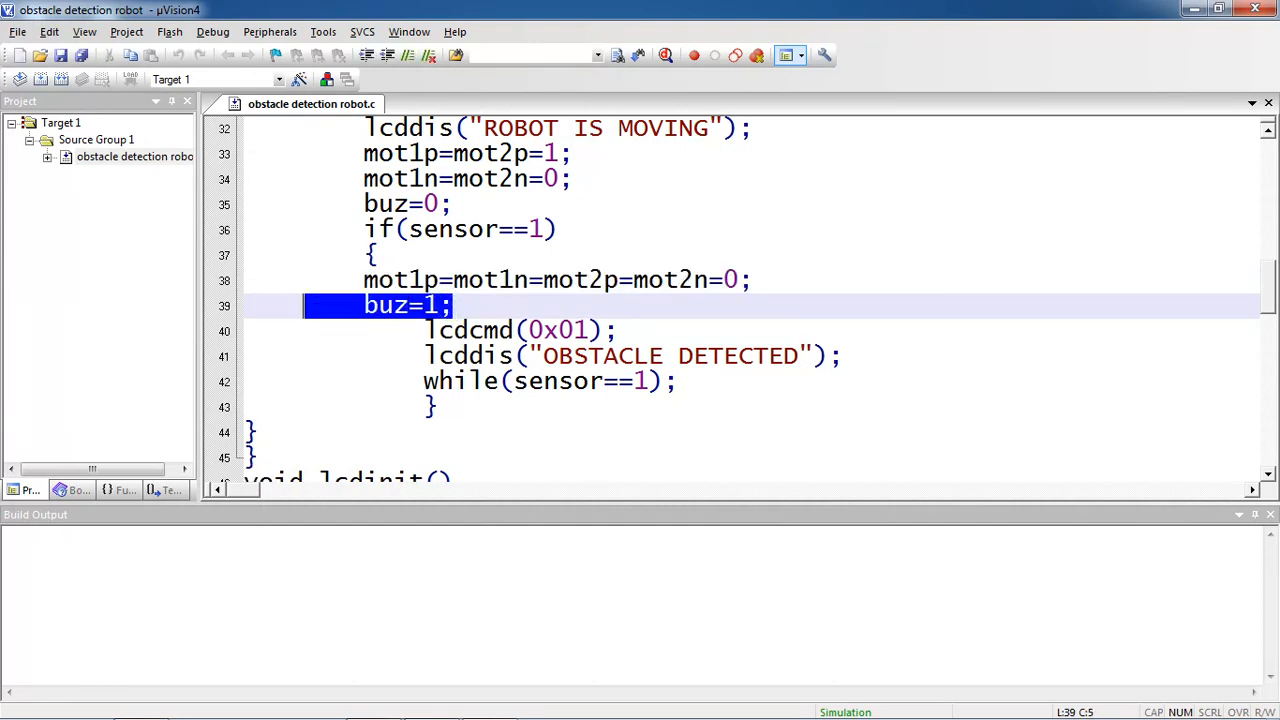
click(448, 304)
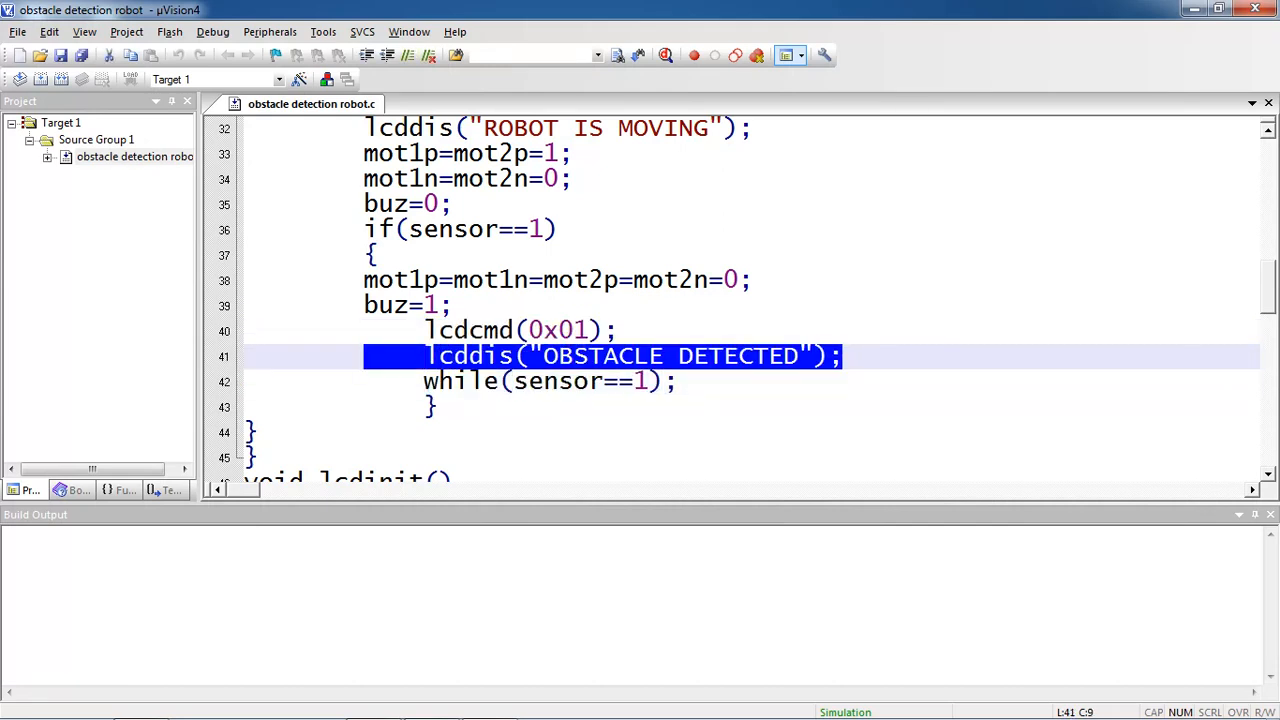
click(676, 380)
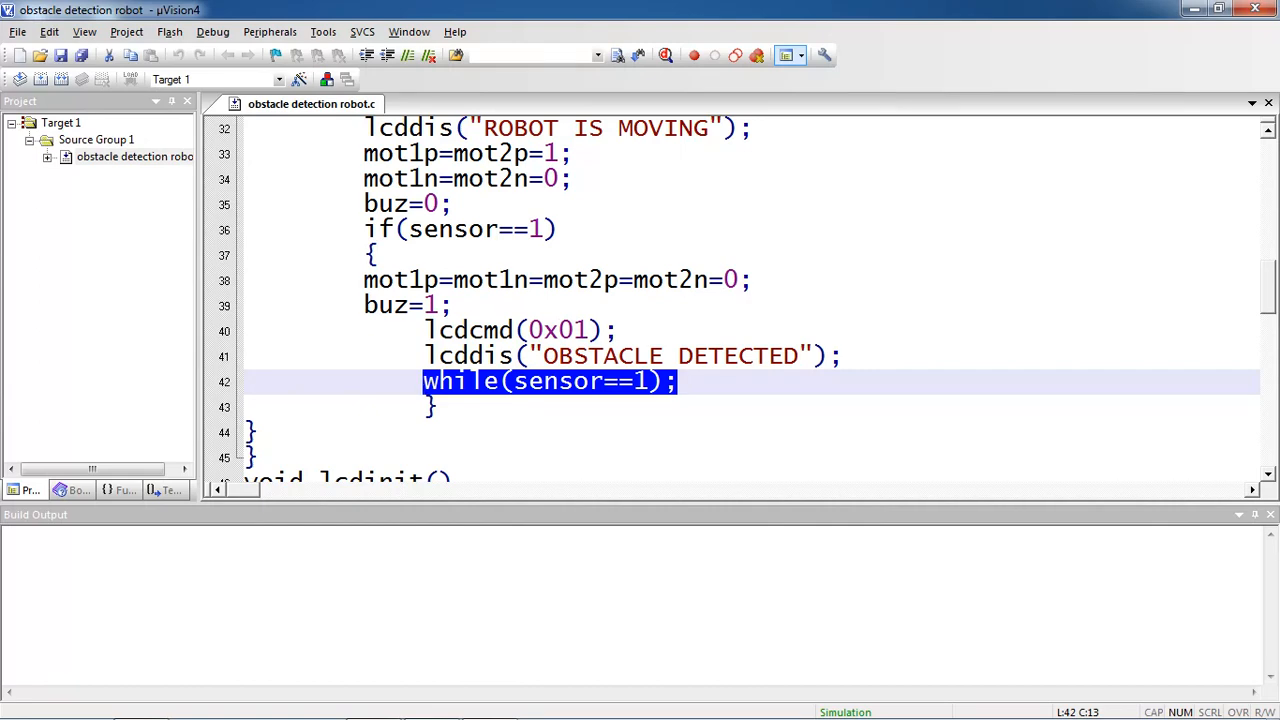
scroll(down, 3)
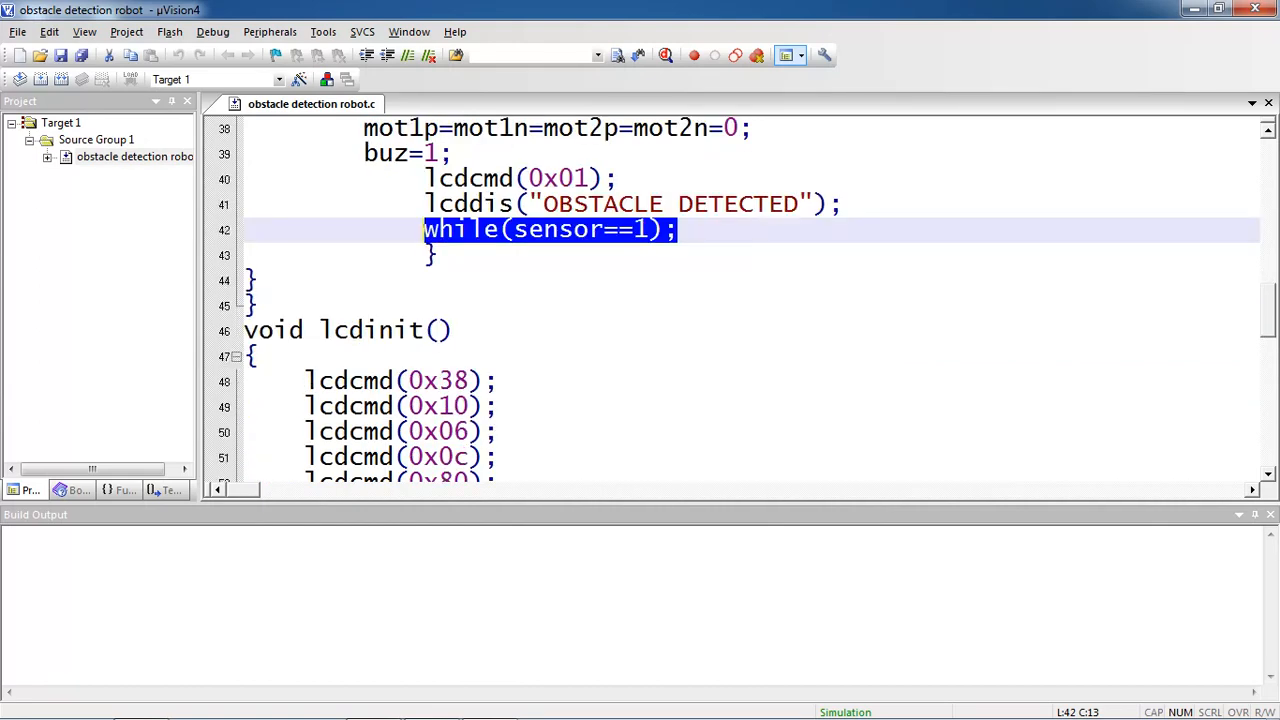
Highlight the lcddat(s[w]) call in lcddis that sends each character to the LCD.
scroll(down, 3)
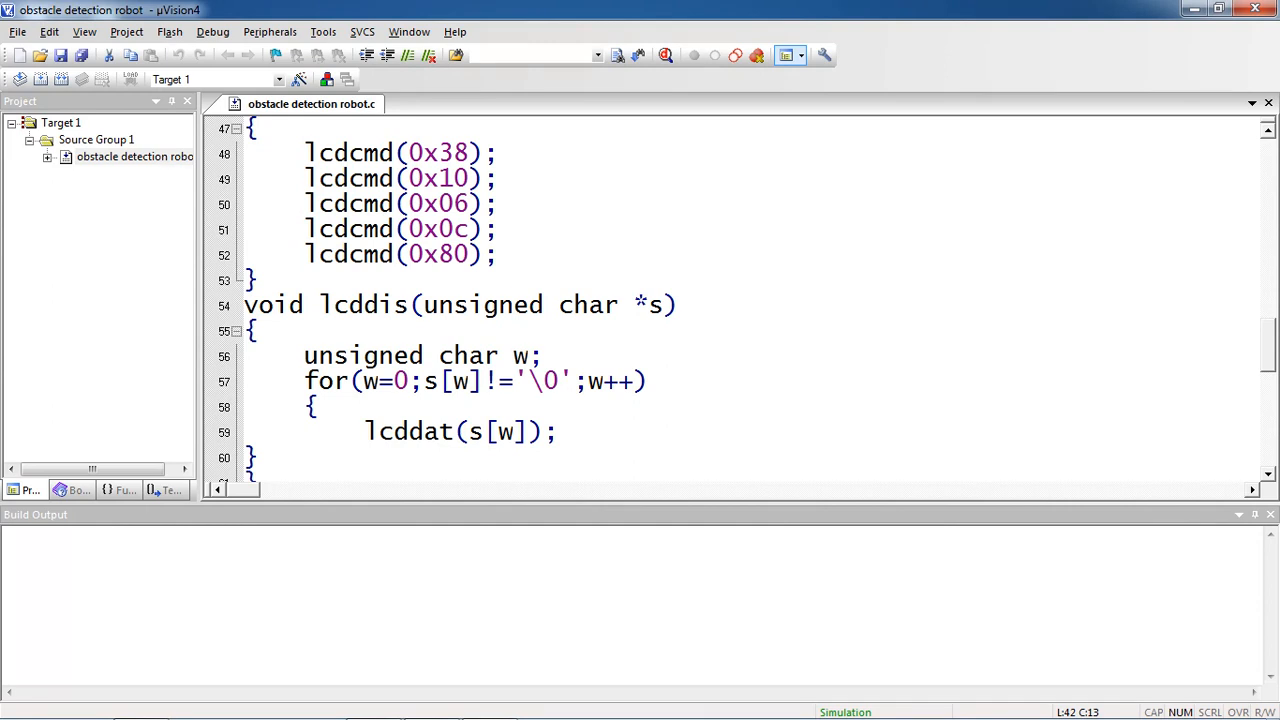
click(460, 432)
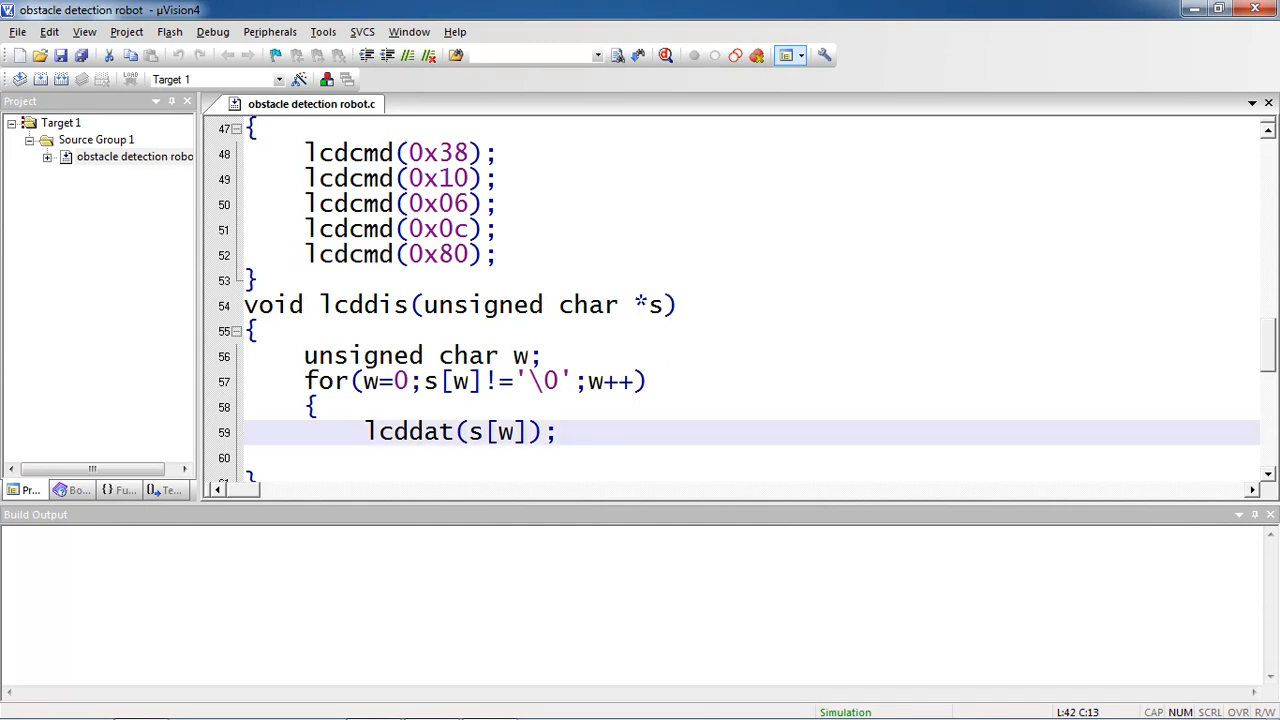
drag(308, 356, 556, 432)
text(})
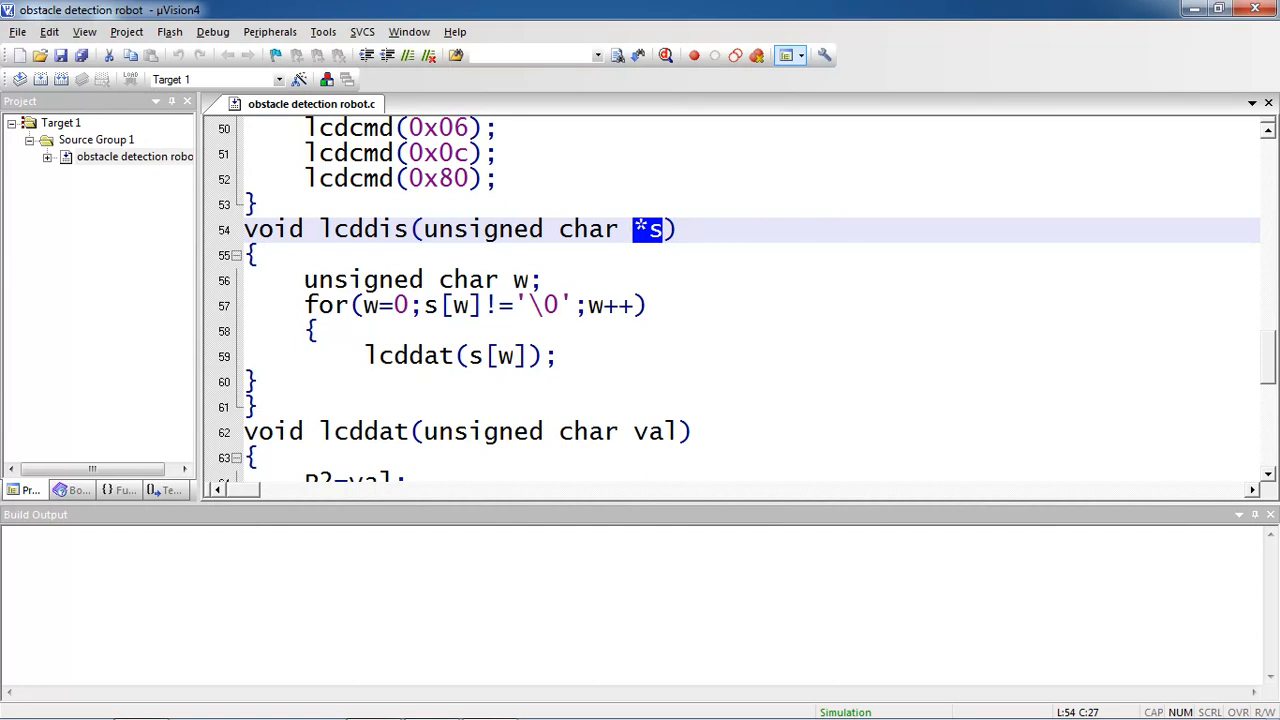
click(558, 304)
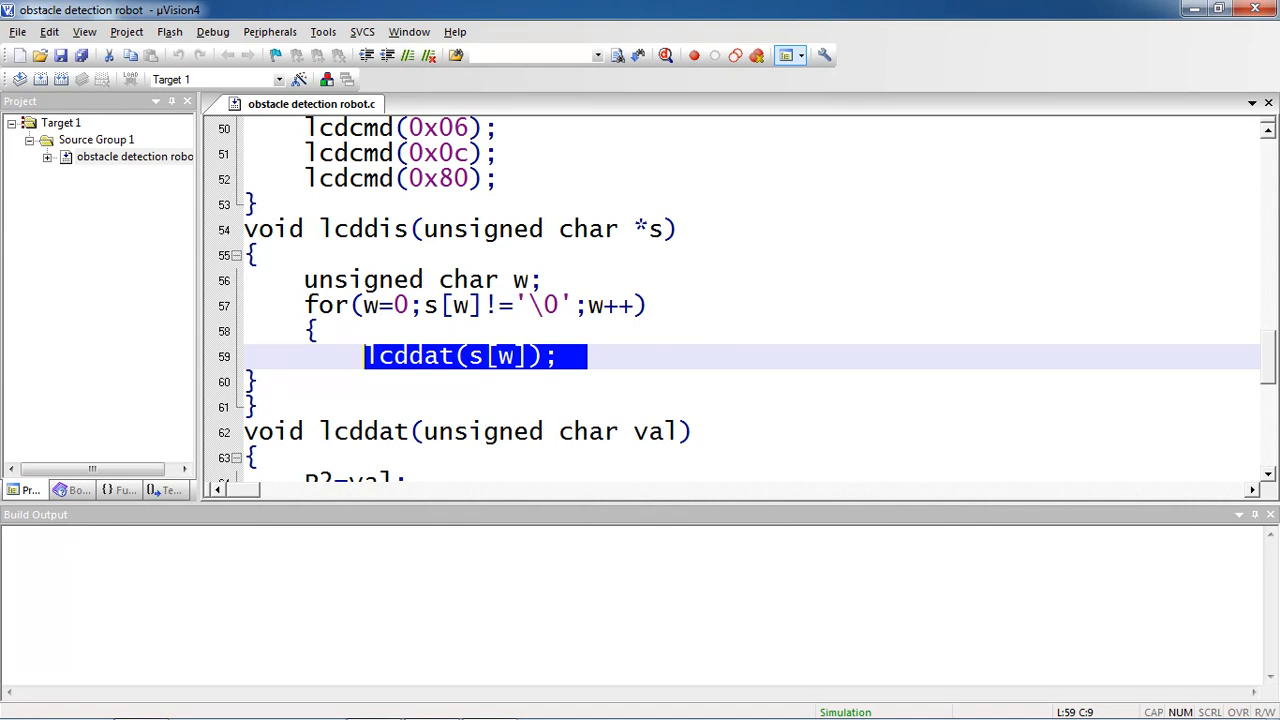
Review lcddat and lcdcmd writing data to port P2 and setting register select, plus the delay routine.
scroll(down, 3)
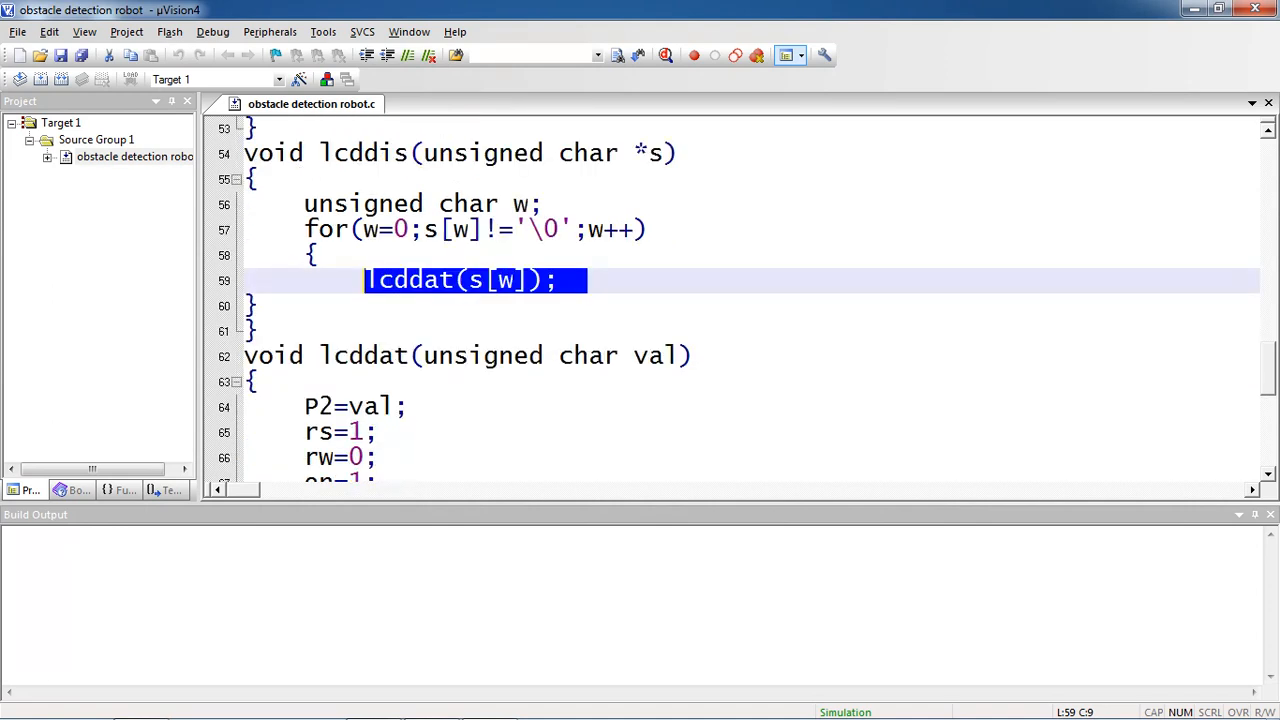
scroll(down, 3)
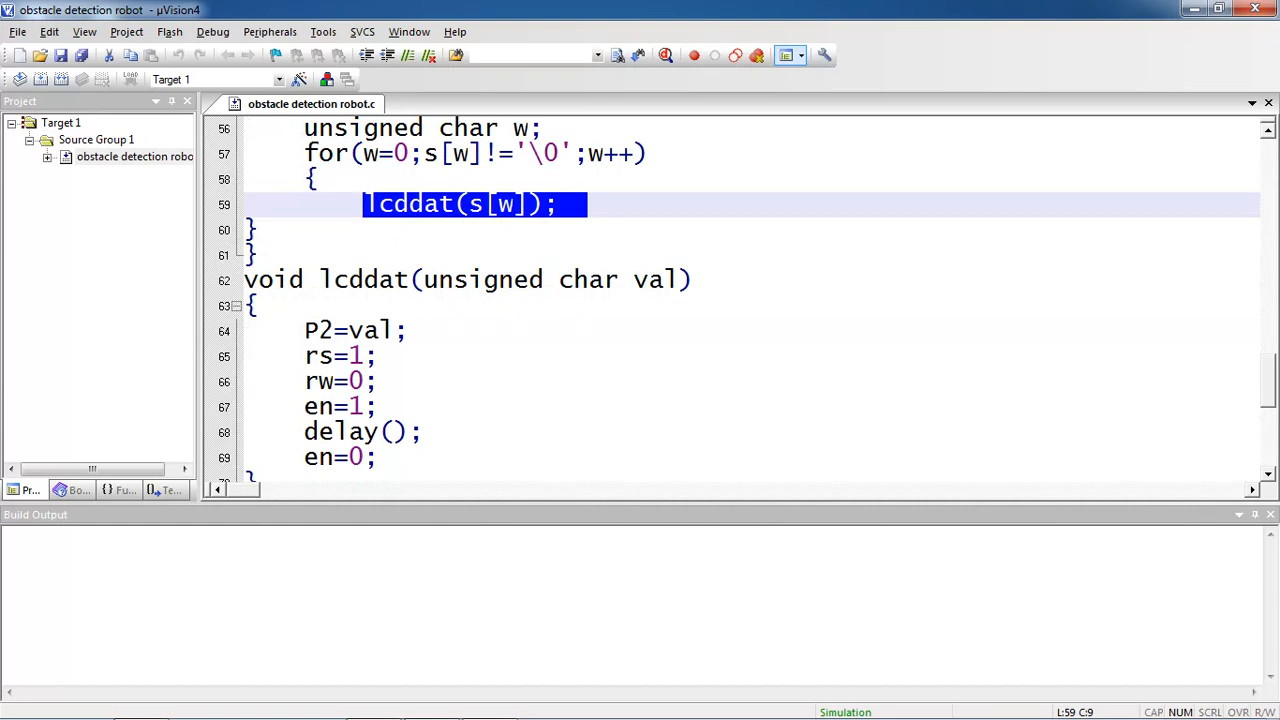
click(356, 330)
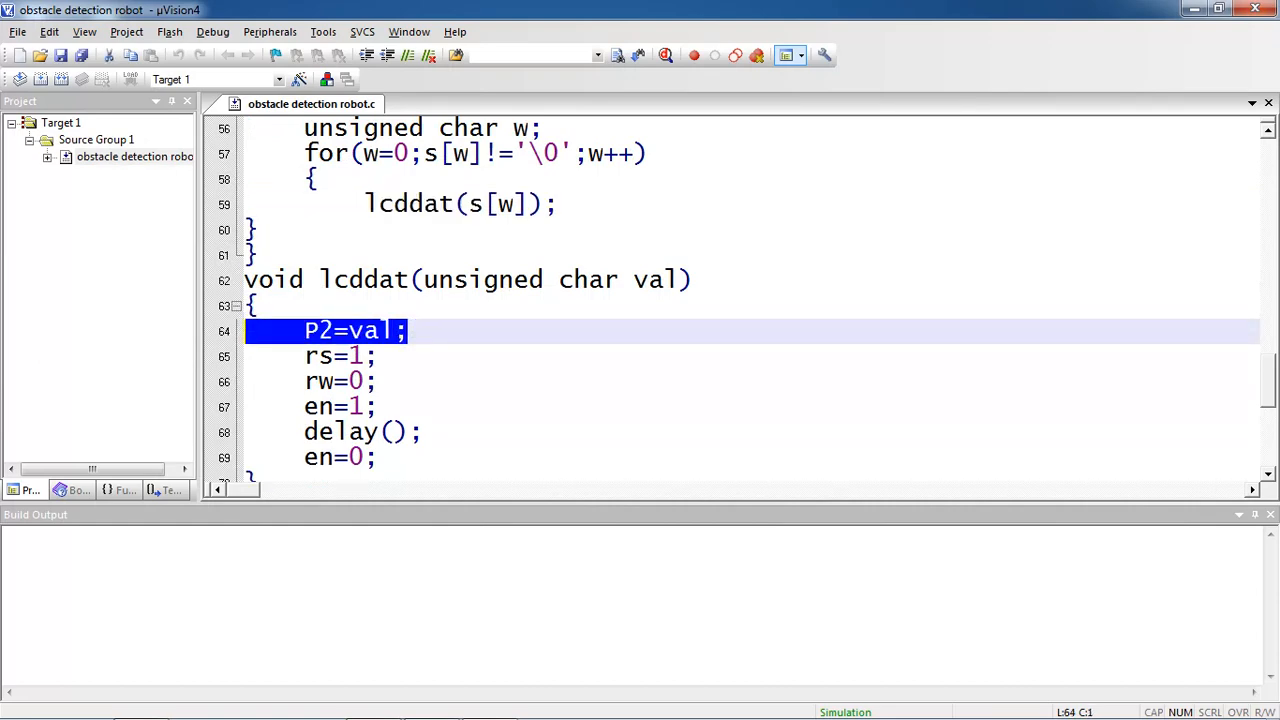
click(384, 356)
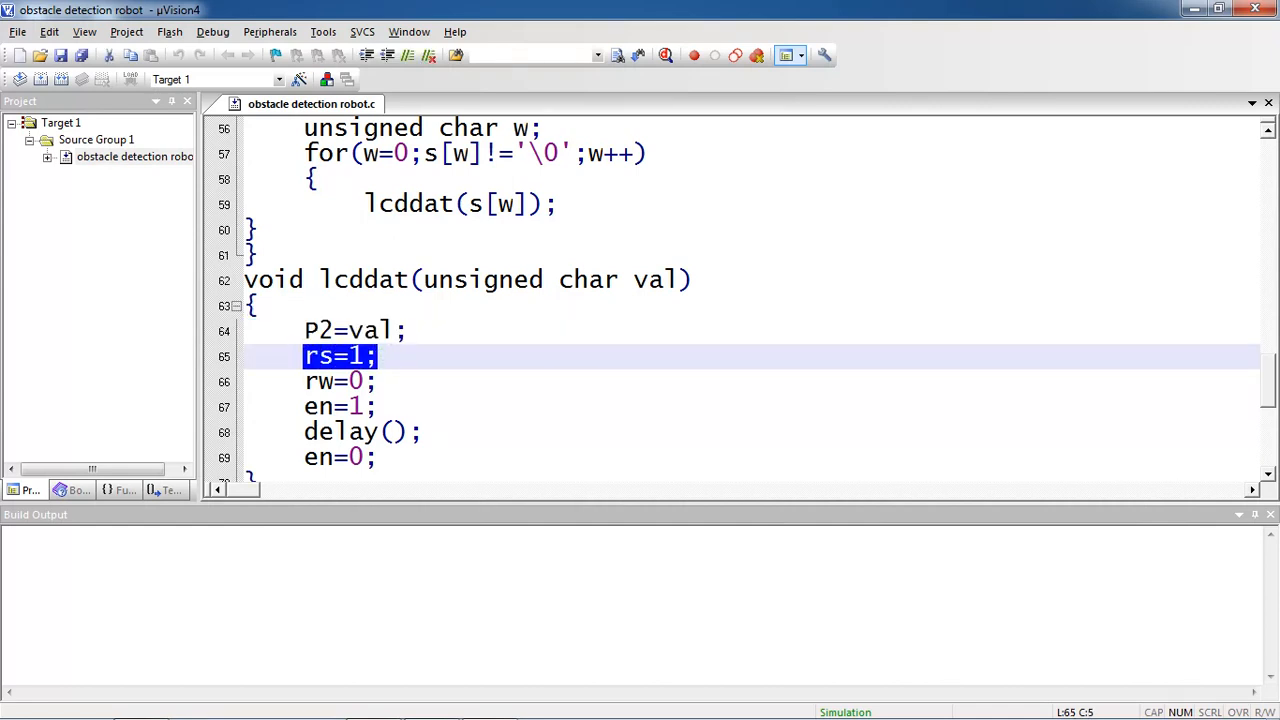
scroll(down, 3)
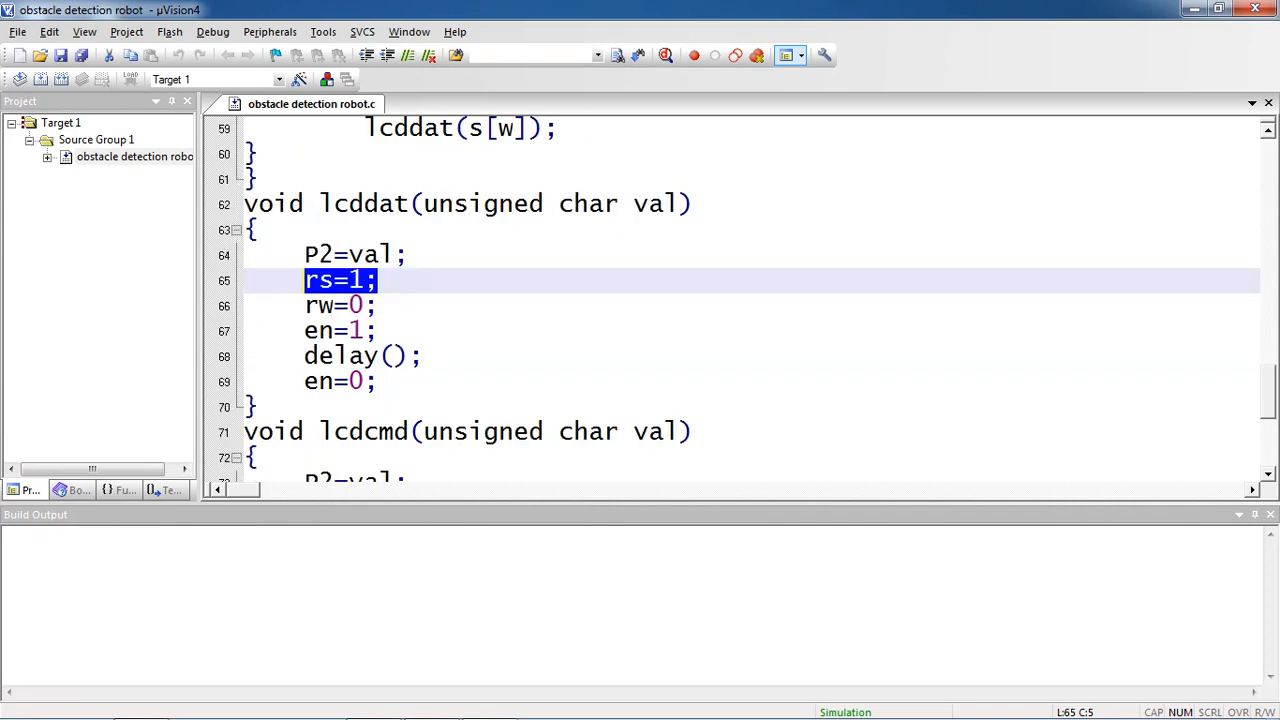
scroll(down, 3)
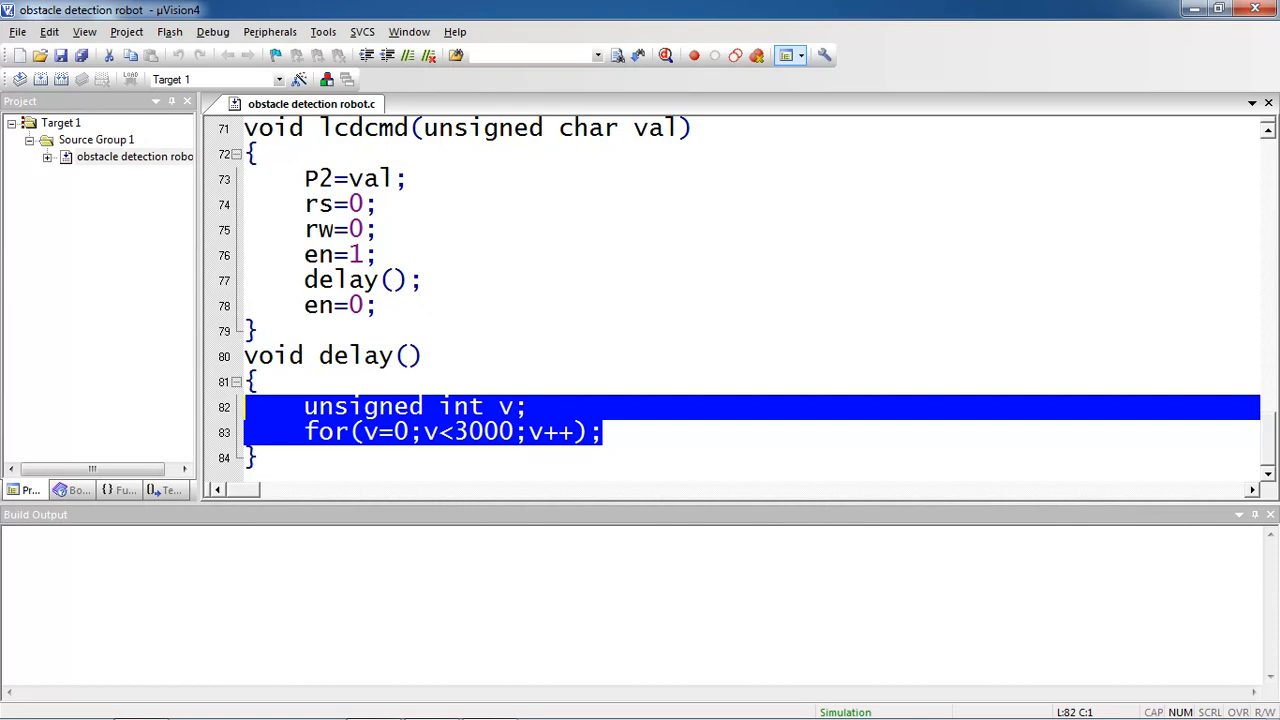
scroll(up, 3)
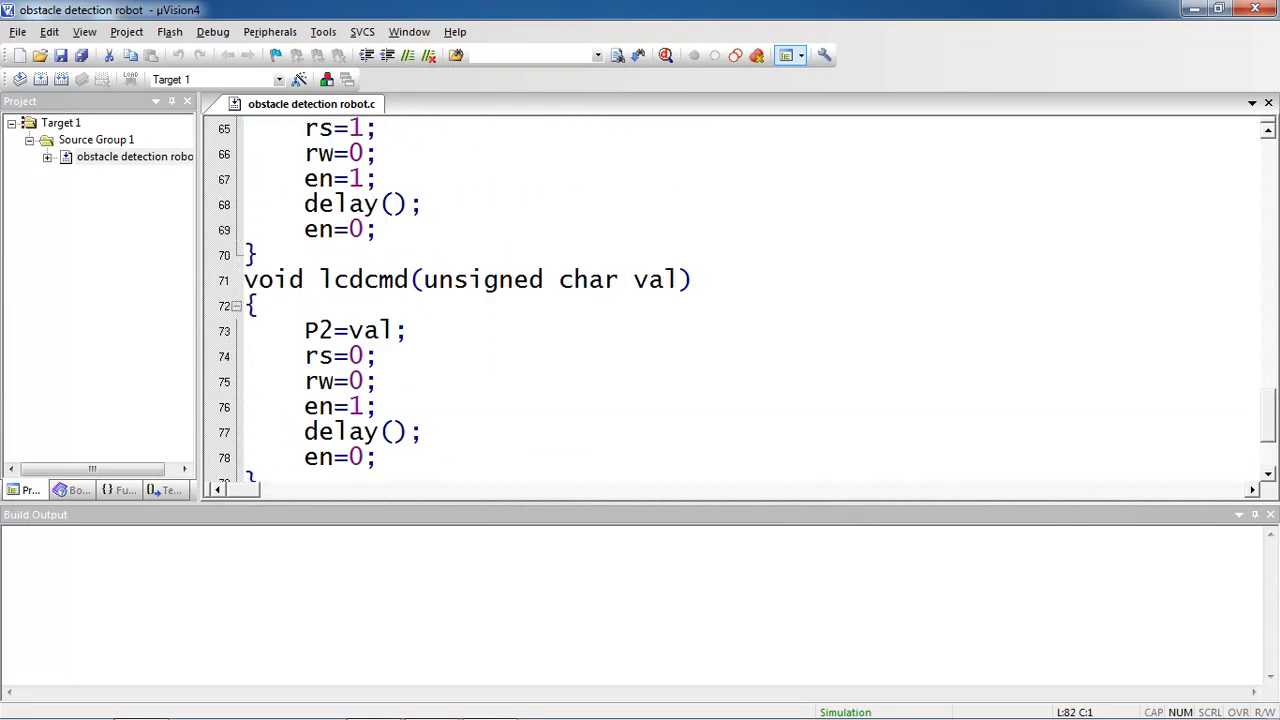
scroll(up, 3)
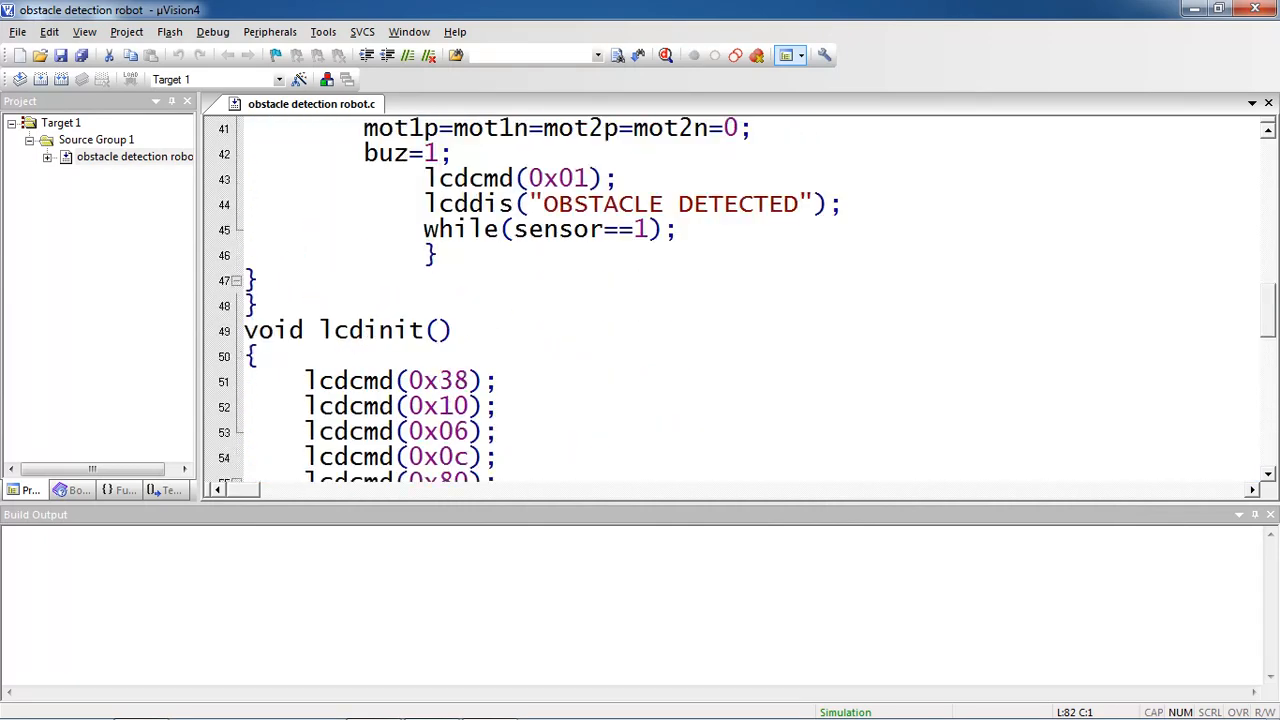
scroll(up, 3)
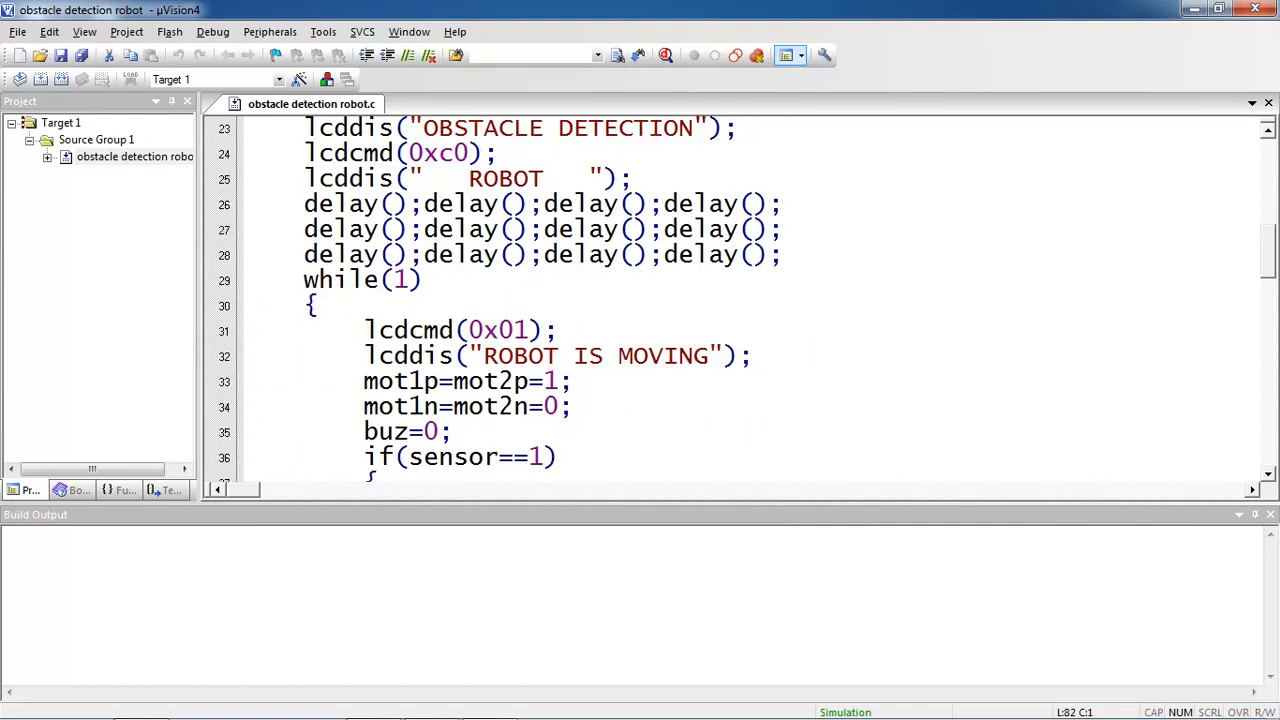
scroll(up, 3)
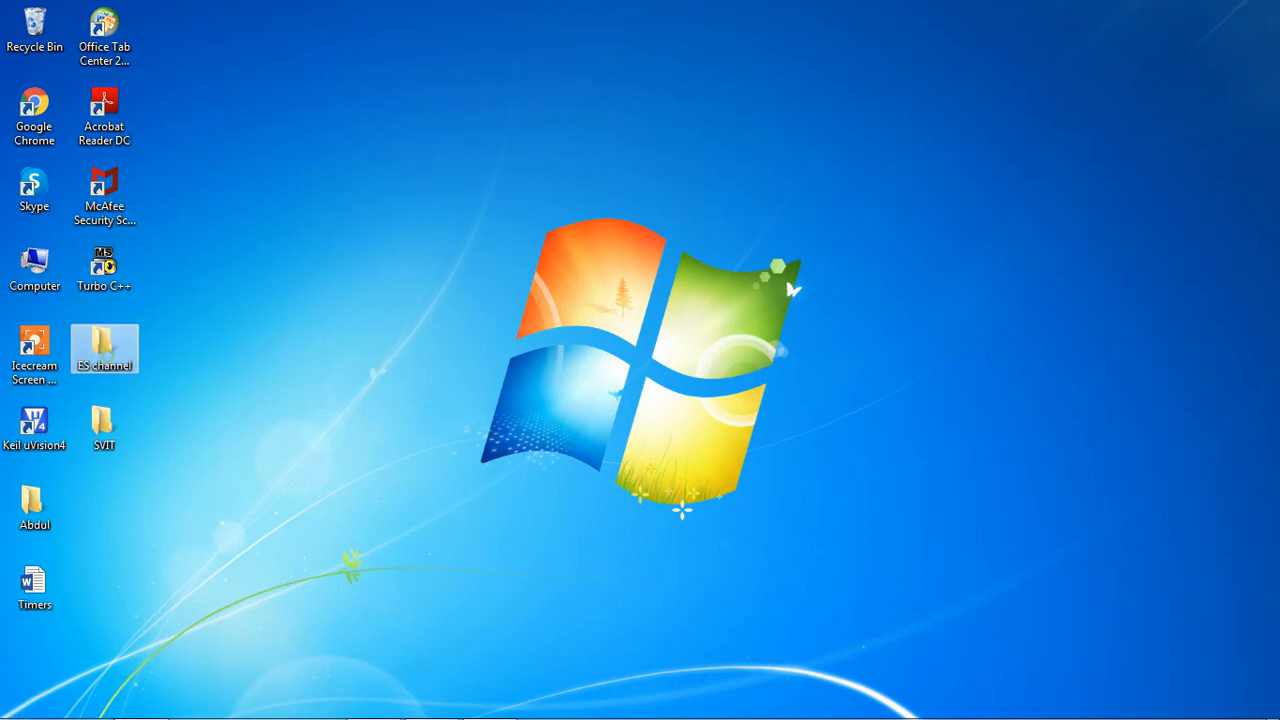
Browse into ES channel > Obstacle detection robot and launch the Schematic Design file in Proteus.
double_click(104, 348)
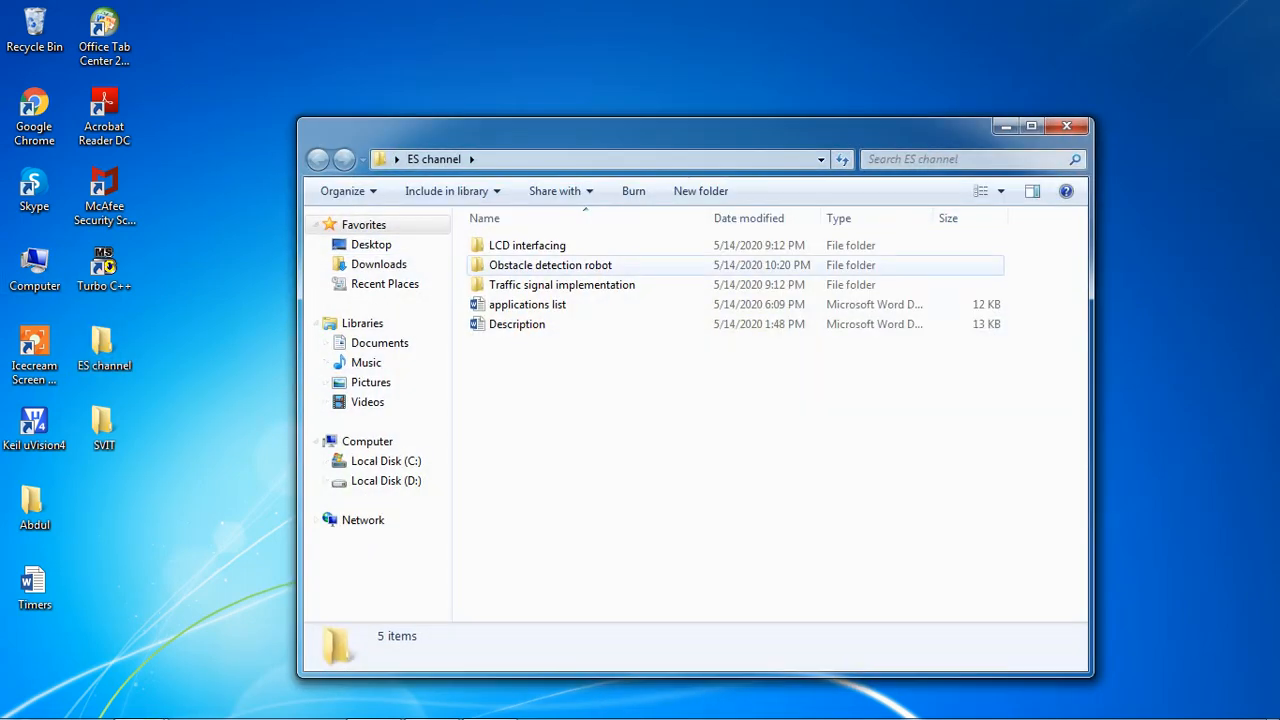
double_click(550, 264)
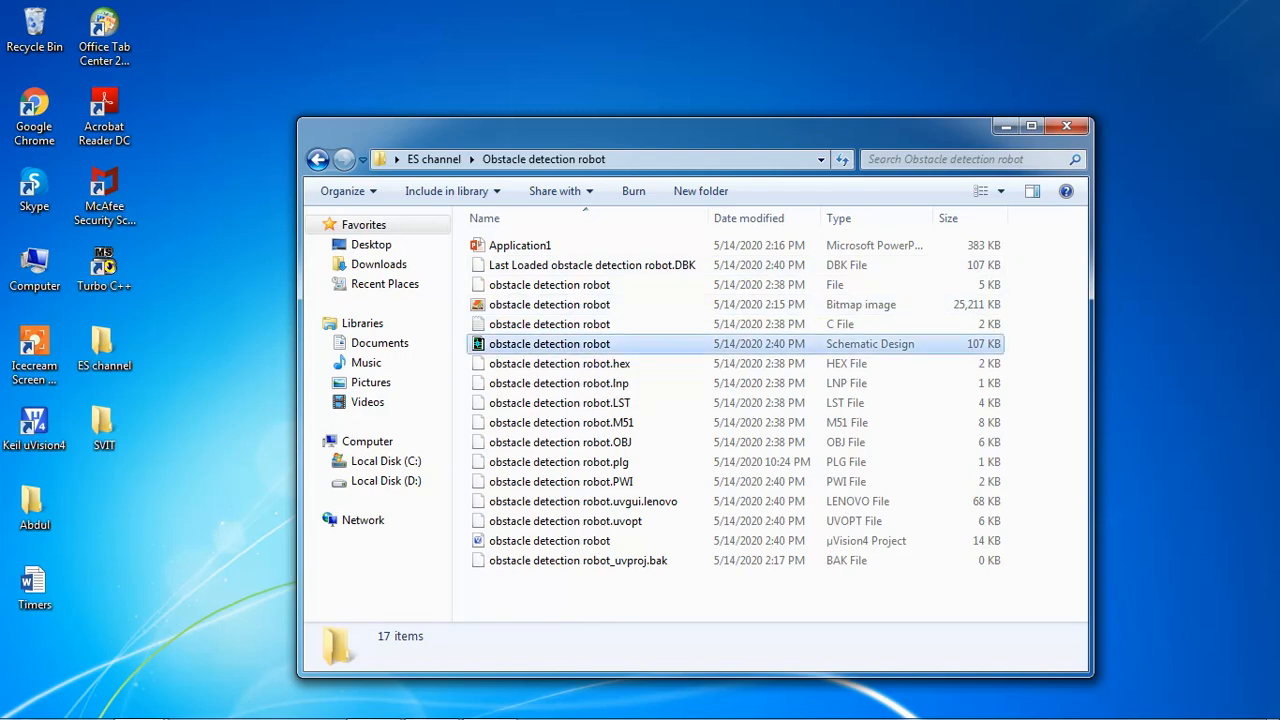
click(548, 344)
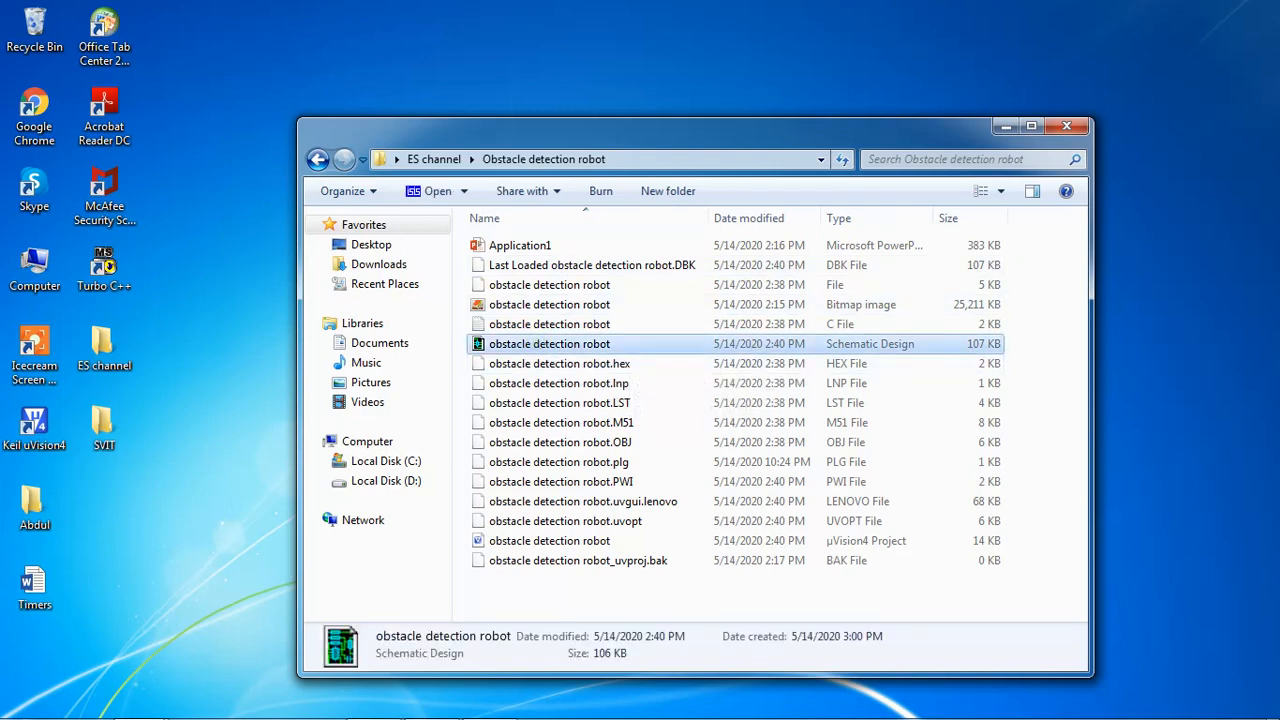
double_click(548, 344)
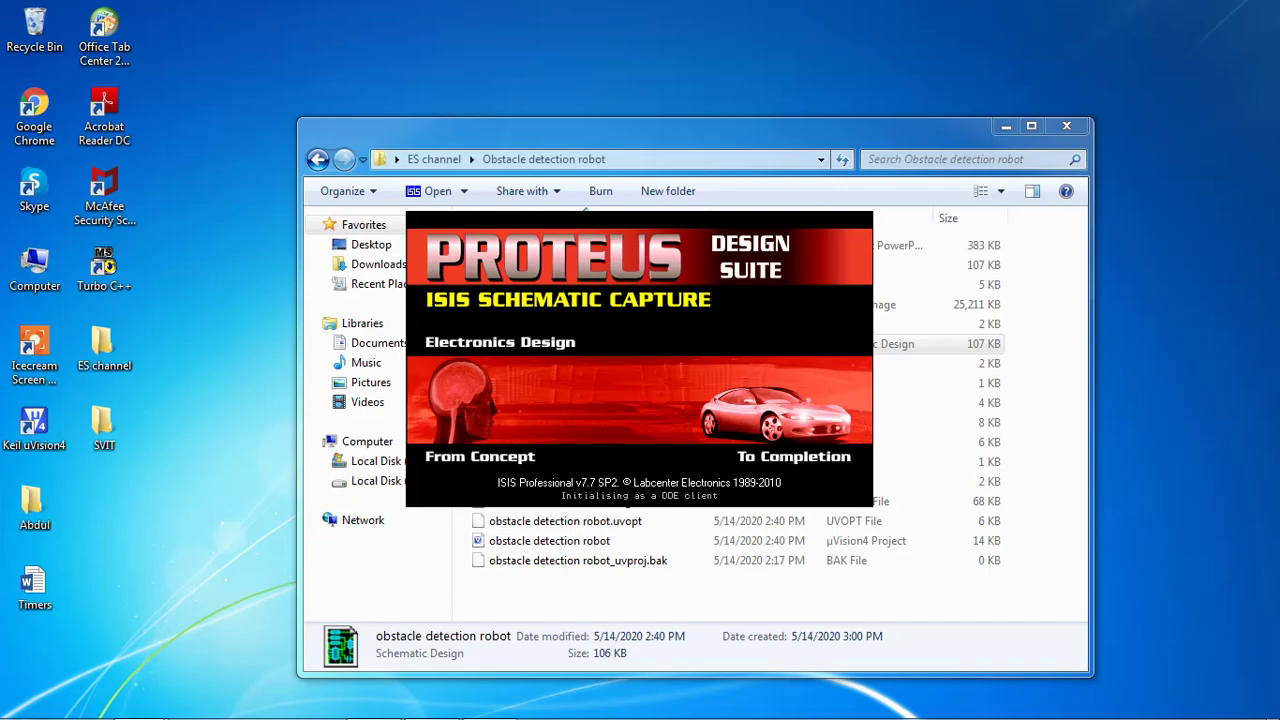
Inspect the AT89C51 U1 properties showing obstacle detection robot.hex at 12MHz, then close them.
double_click(548, 540)
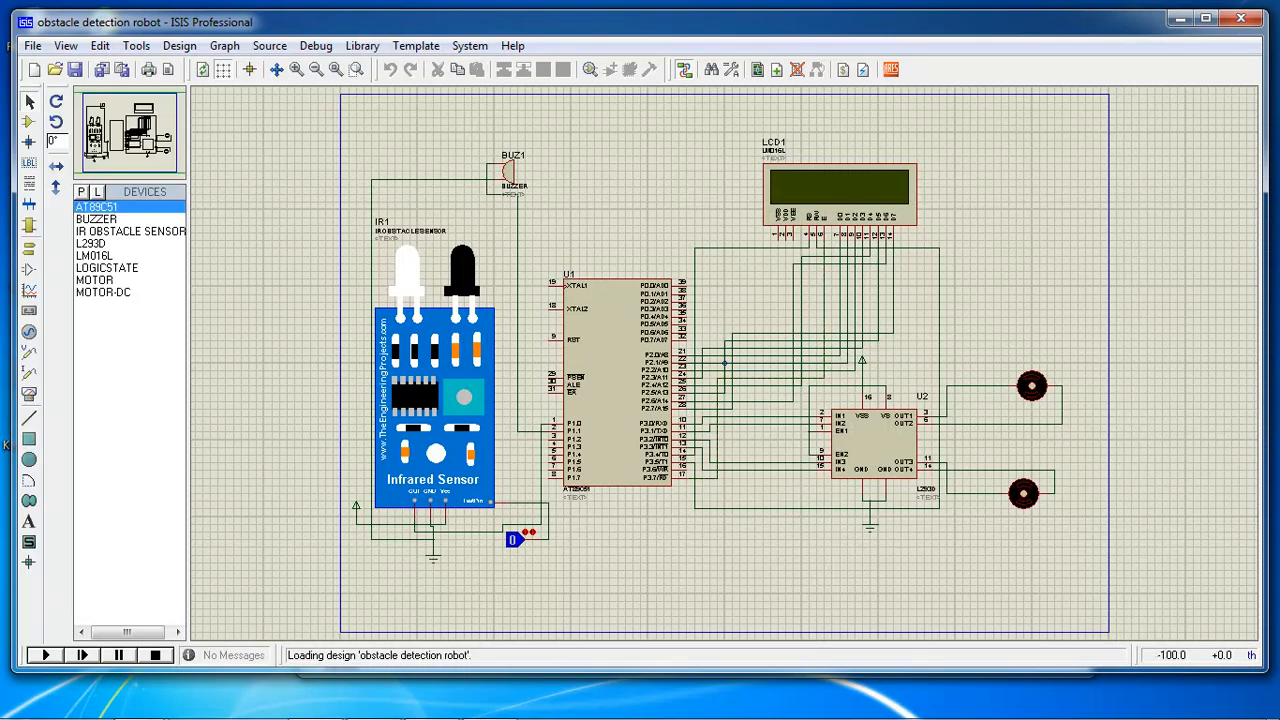
click(432, 376)
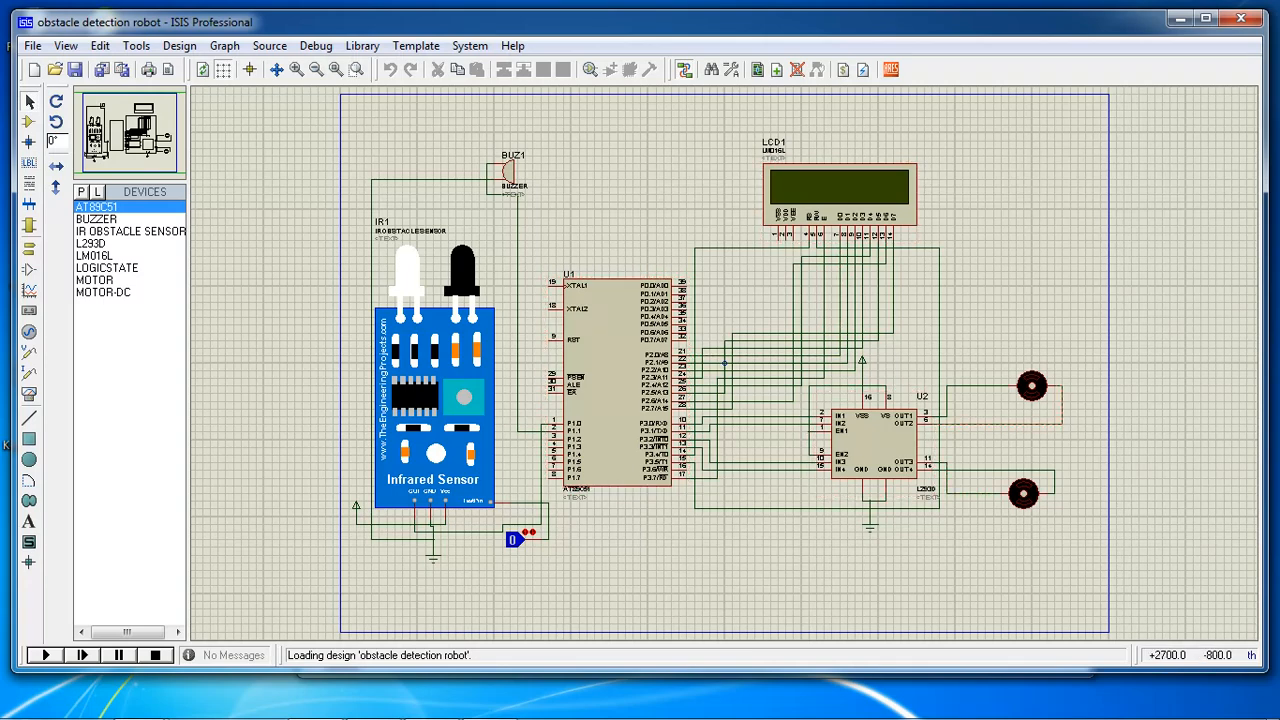
click(1032, 384)
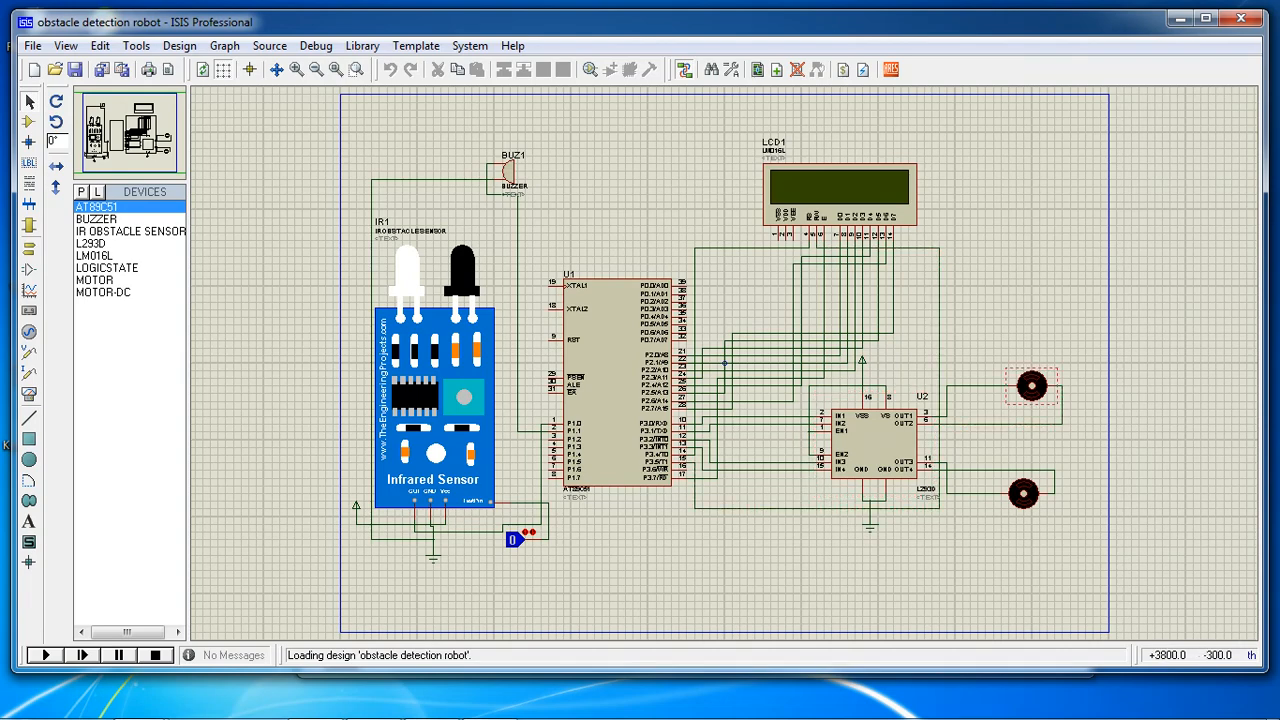
double_click(610, 390)
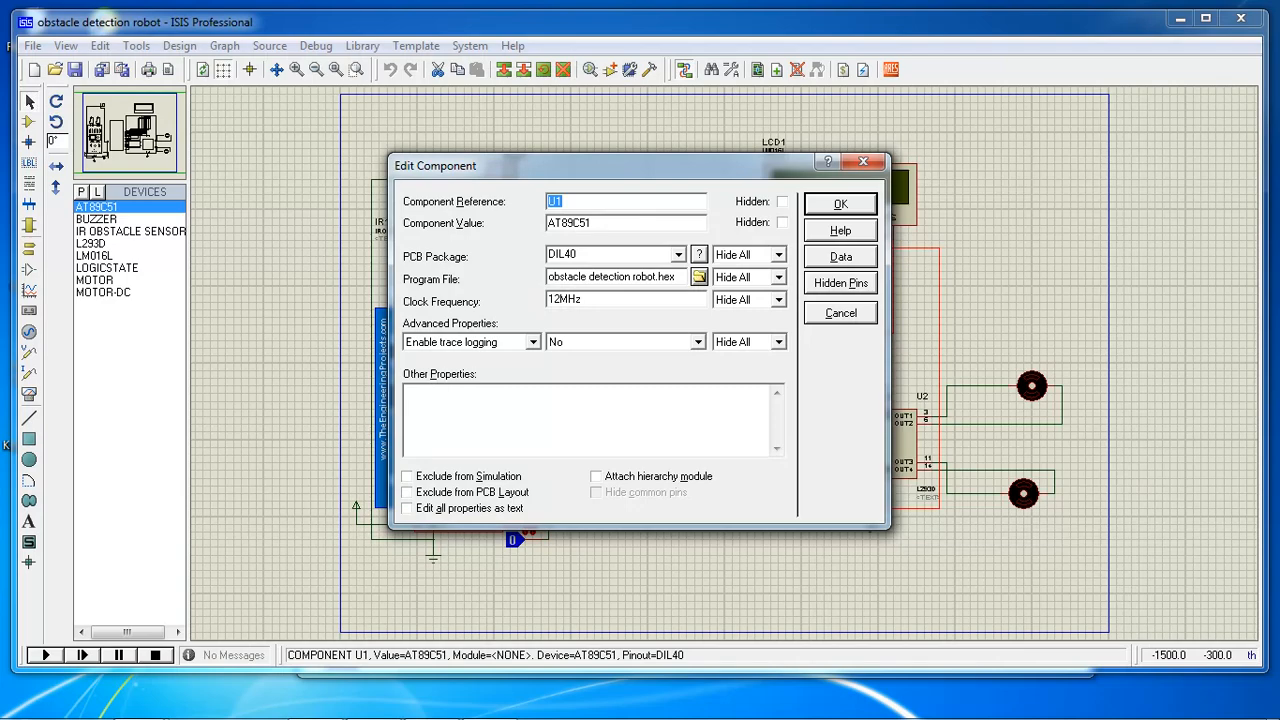
click(840, 204)
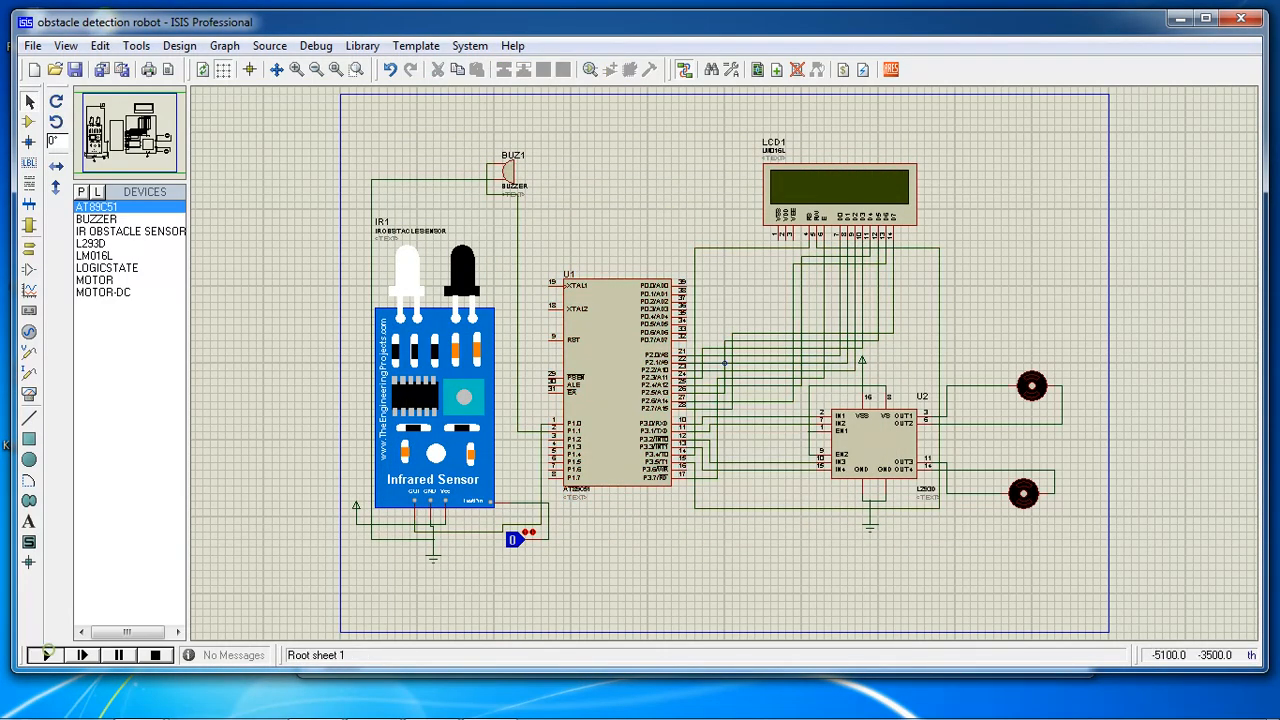
Start the circuit simulation with the Play button to show the LCD messages and motors running.
click(44, 656)
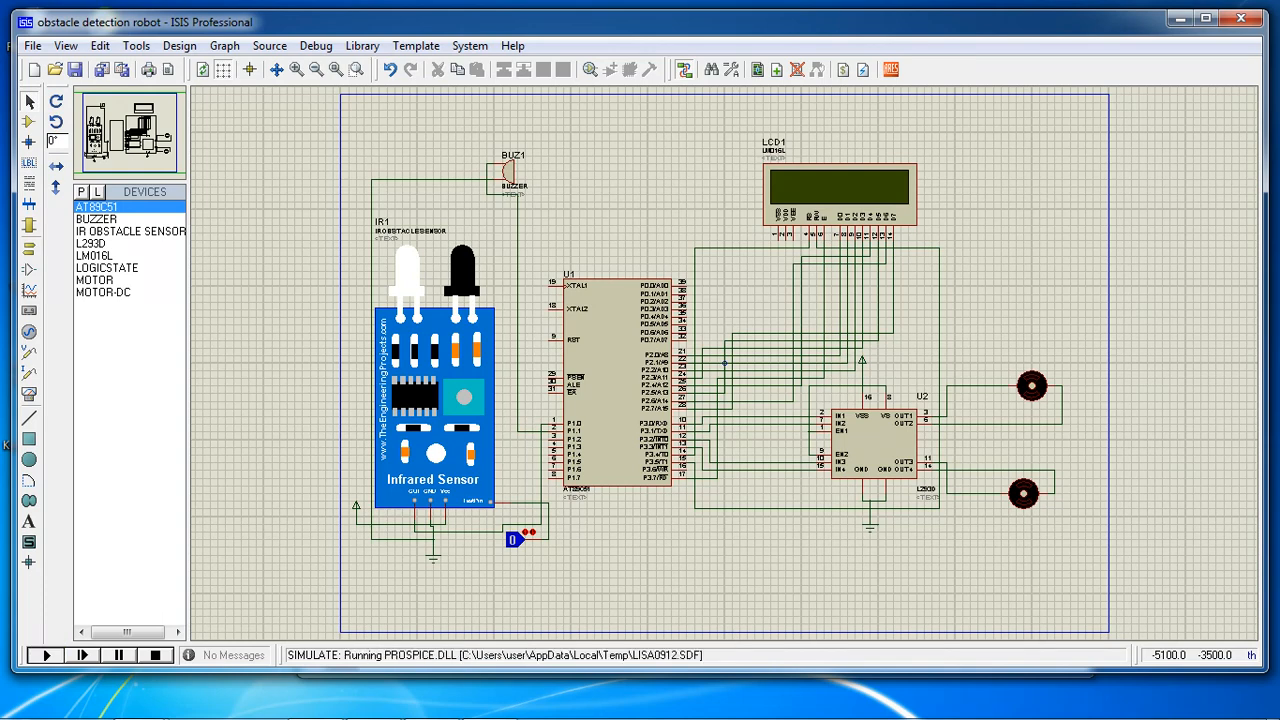
click(44, 656)
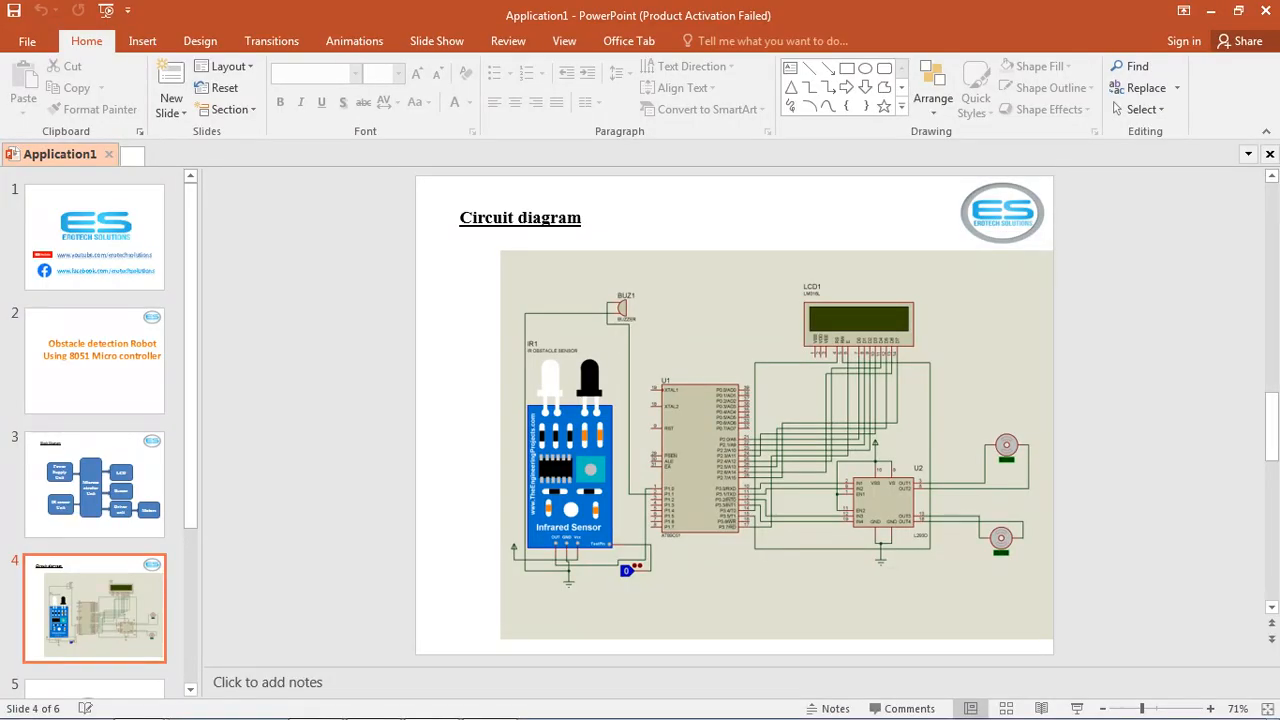
Advance through the company logo slide 5 to the closing contact address slide 6.
click(94, 496)
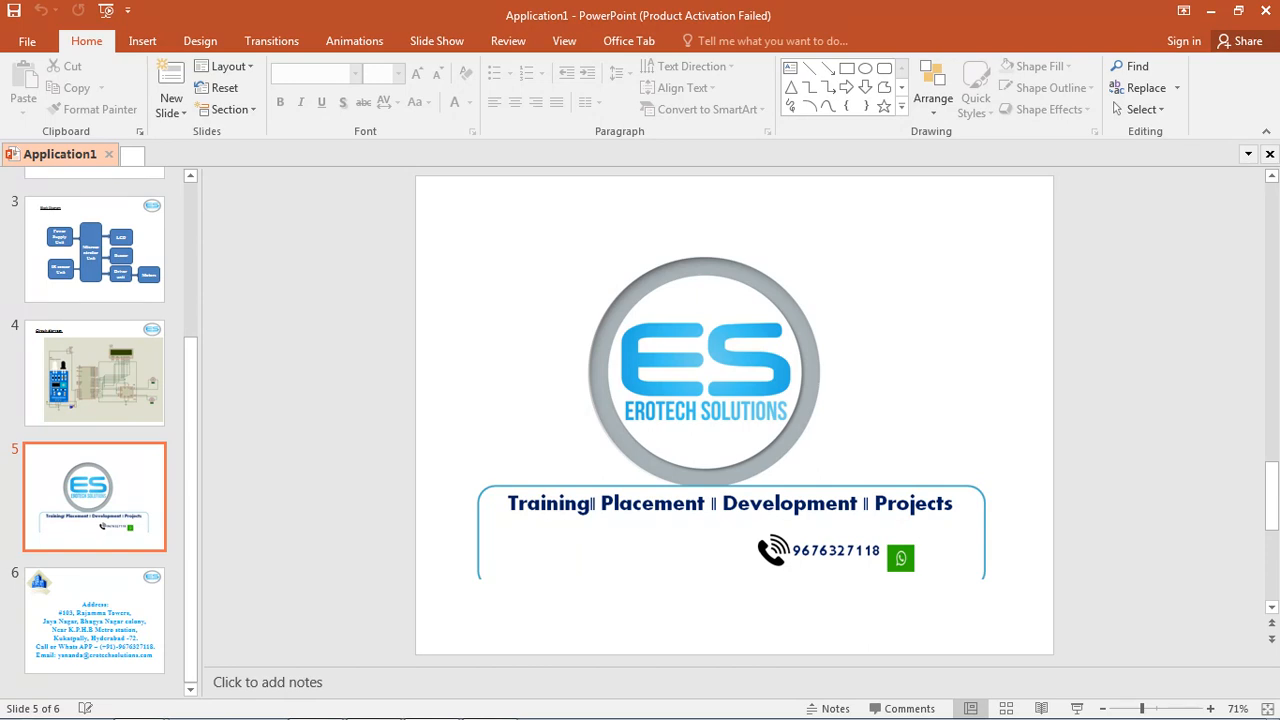
click(94, 618)
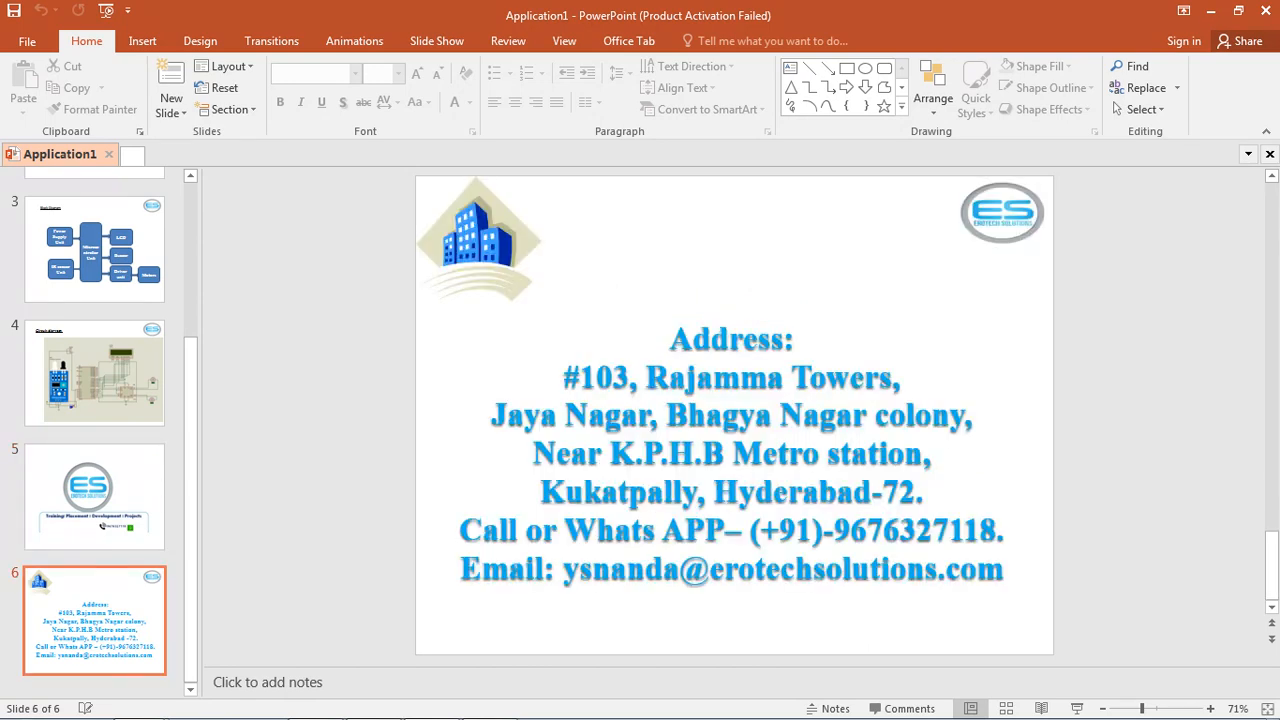